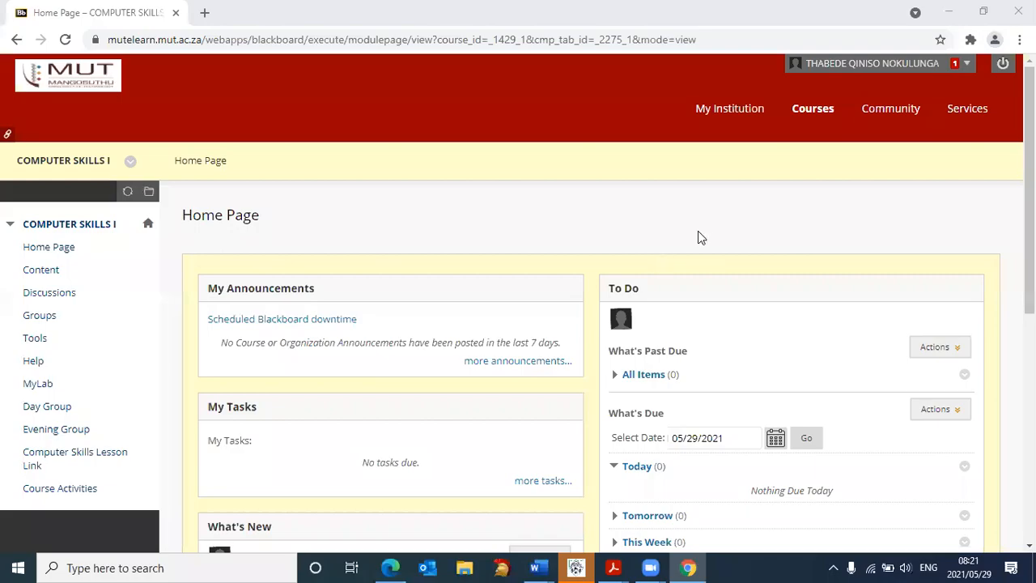
pyautogui.moveTo(690, 311)
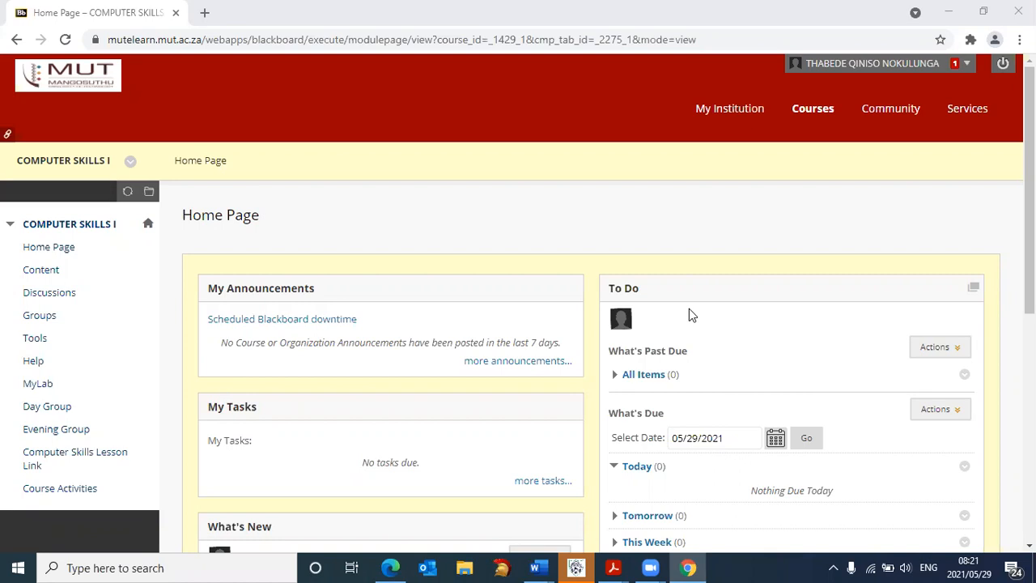
pyautogui.moveTo(410, 408)
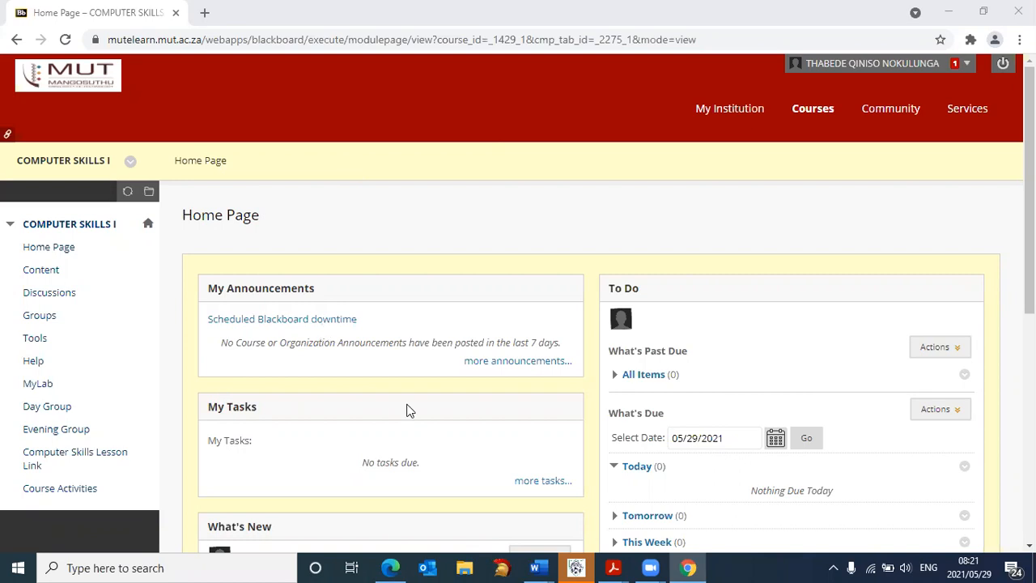
pyautogui.moveTo(390, 379)
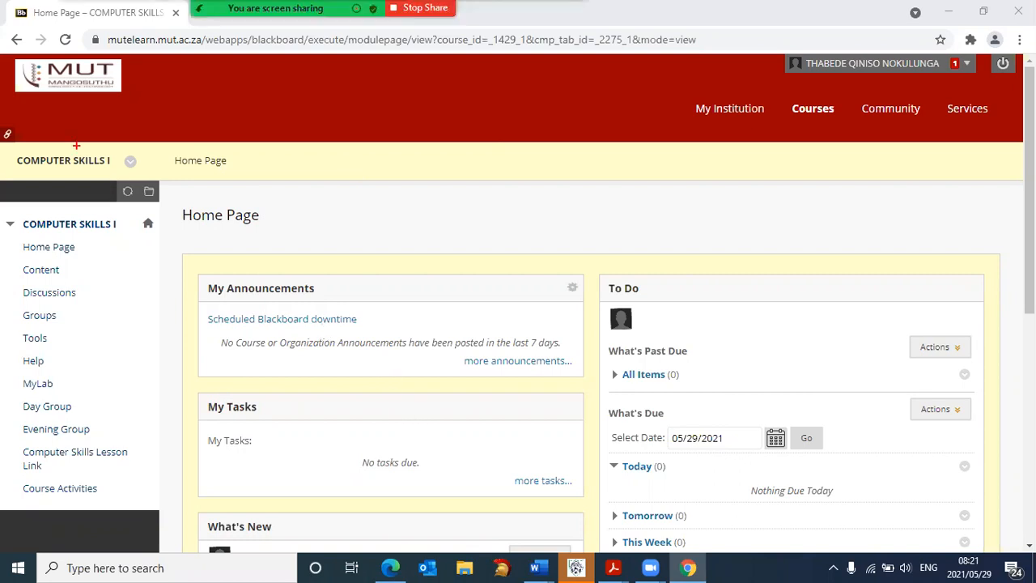
pyautogui.moveTo(65, 160)
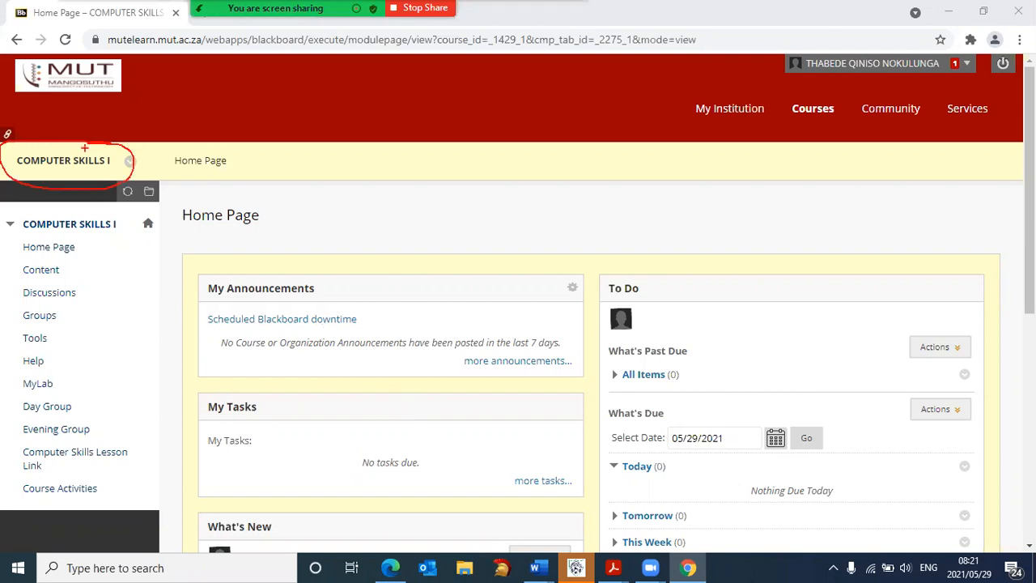
pyautogui.moveTo(230, 246)
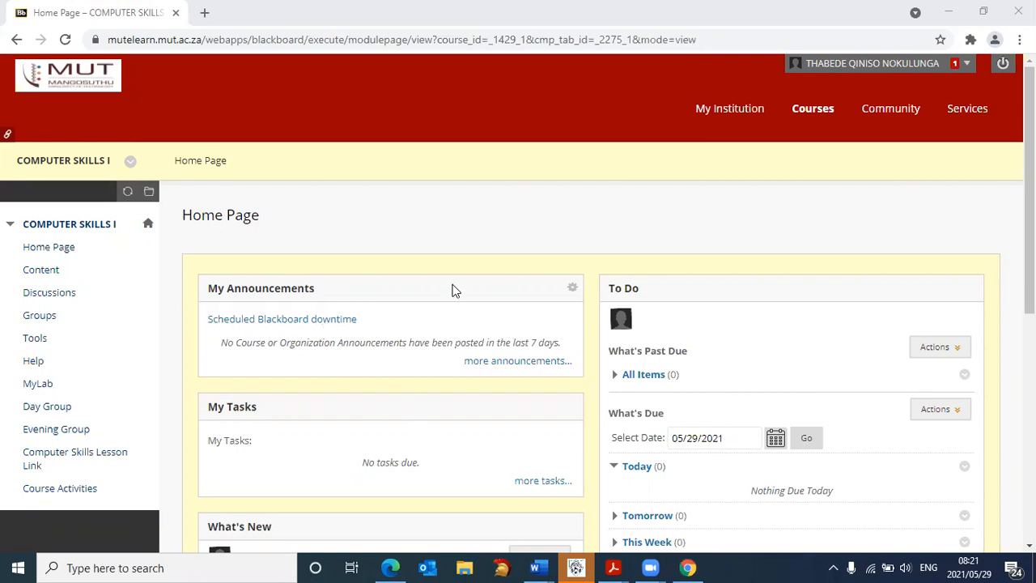
pyautogui.moveTo(446, 296)
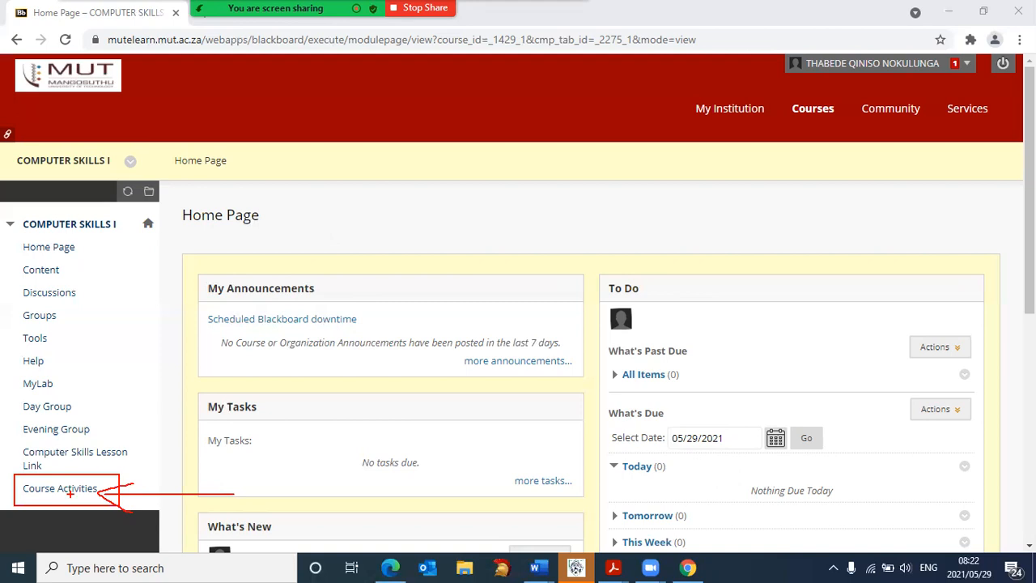
pyautogui.moveTo(73, 505)
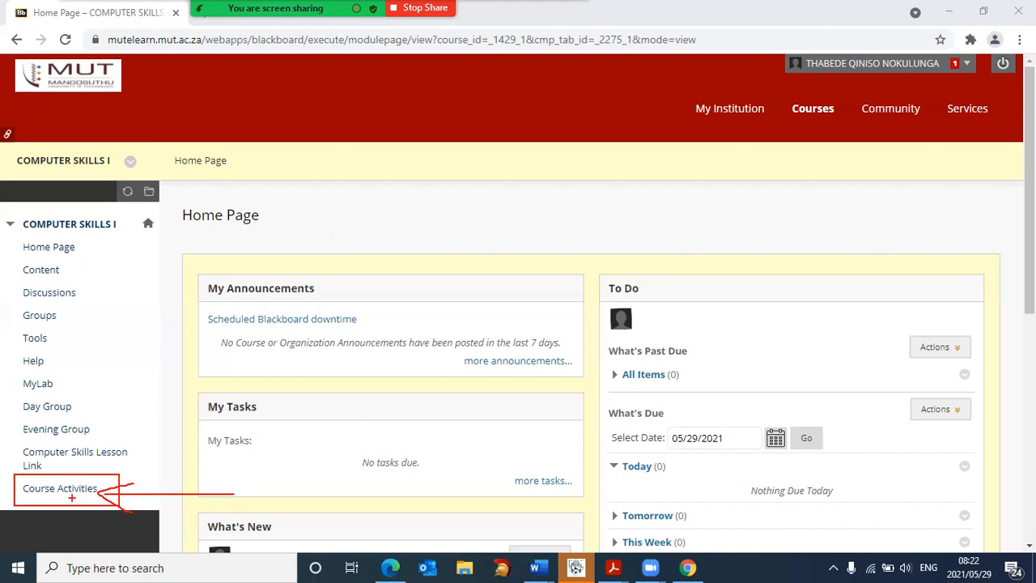
pyautogui.moveTo(75, 492)
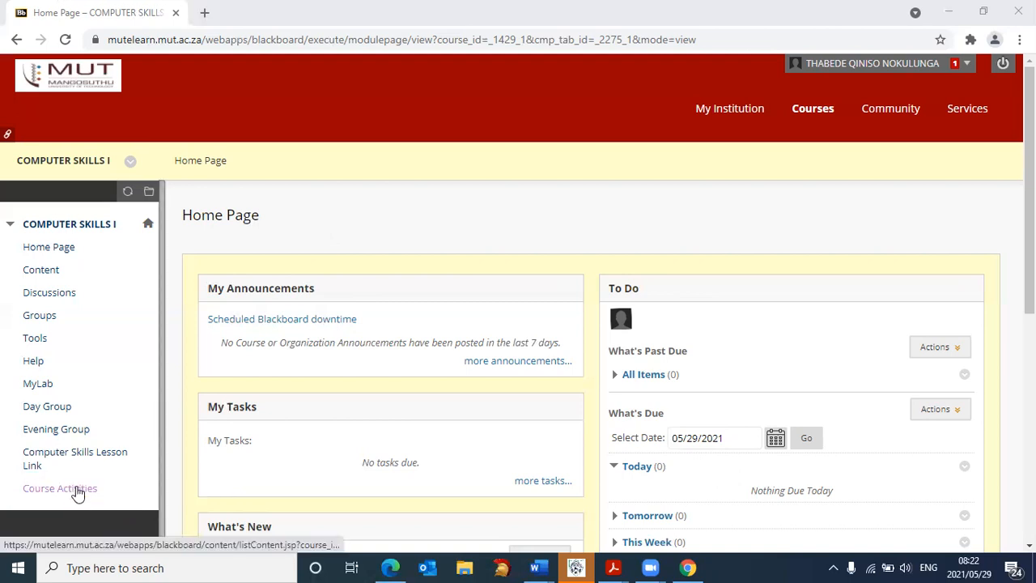
# - Go to the Course Activities page and view the MyLabsIT student links
pyautogui.click(58, 489)
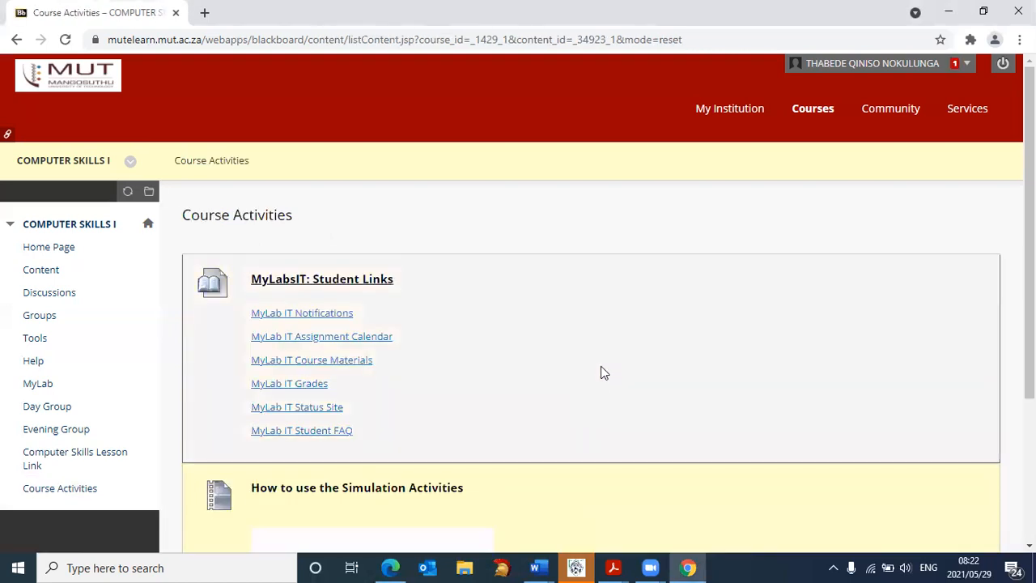
pyautogui.scroll(-3)
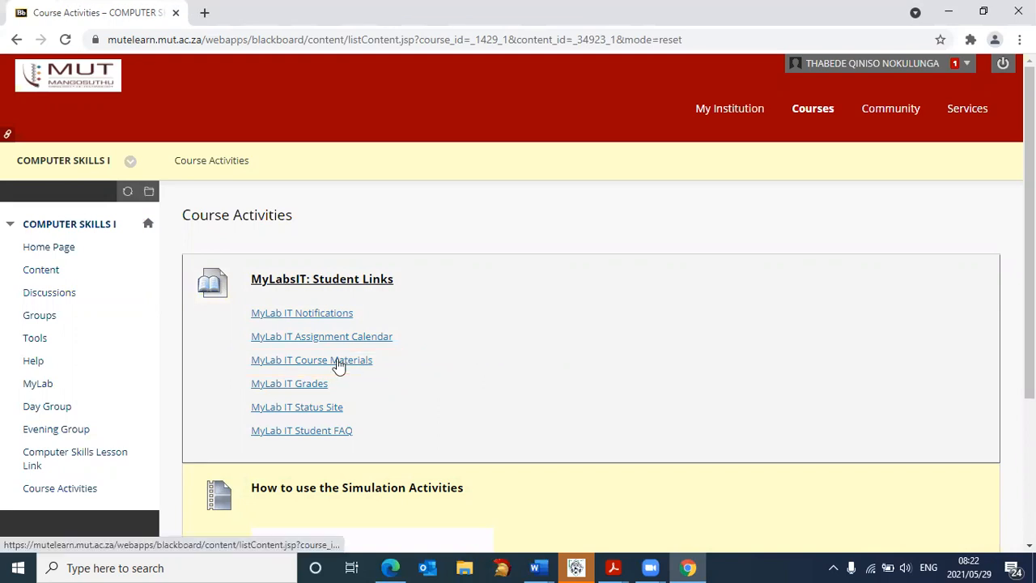
# - Follow the MyLab IT Course Materials link and accept the Pearson license agreement
pyautogui.click(311, 360)
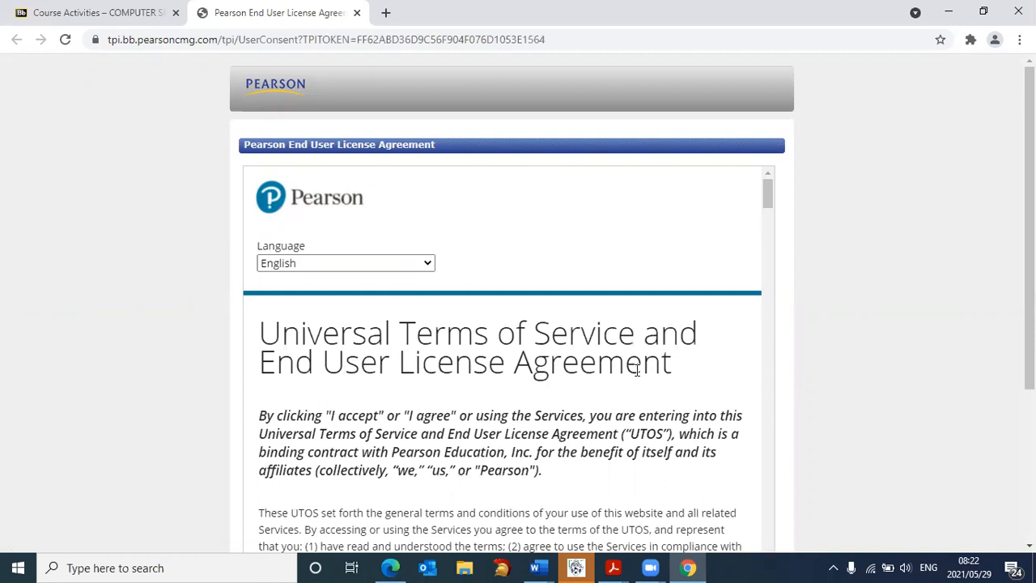
pyautogui.moveTo(861, 344)
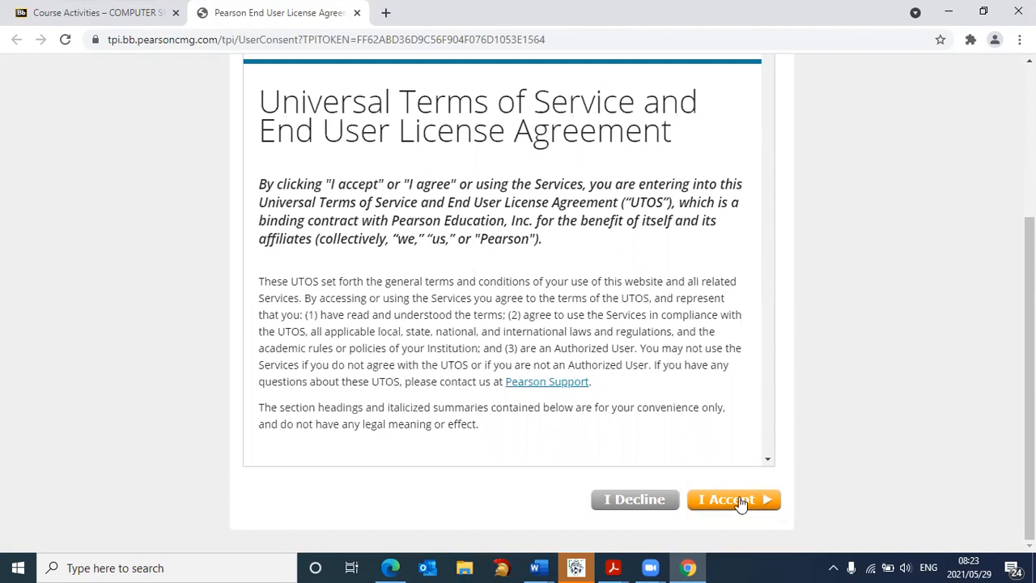
pyautogui.click(731, 499)
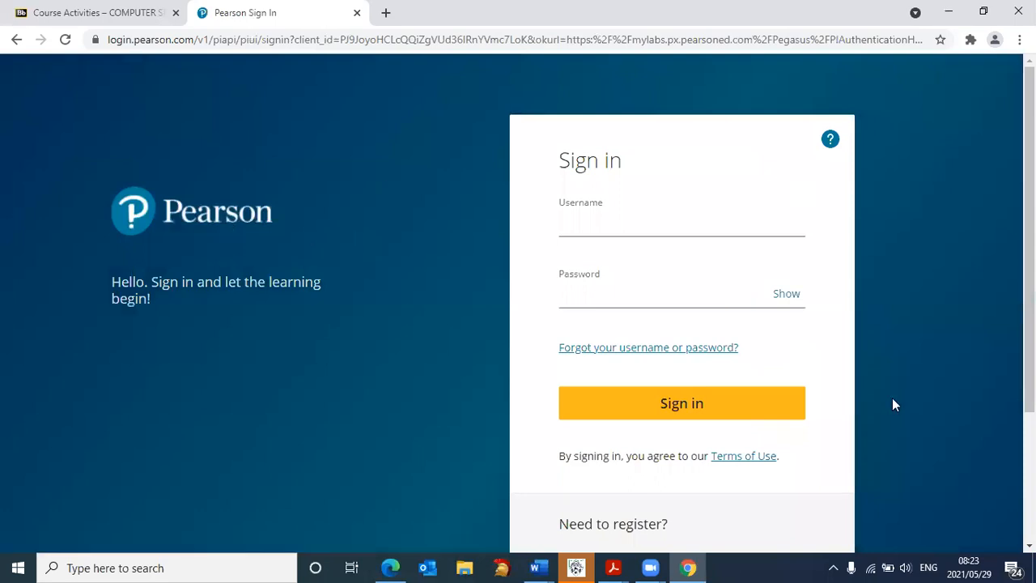
pyautogui.moveTo(577, 255)
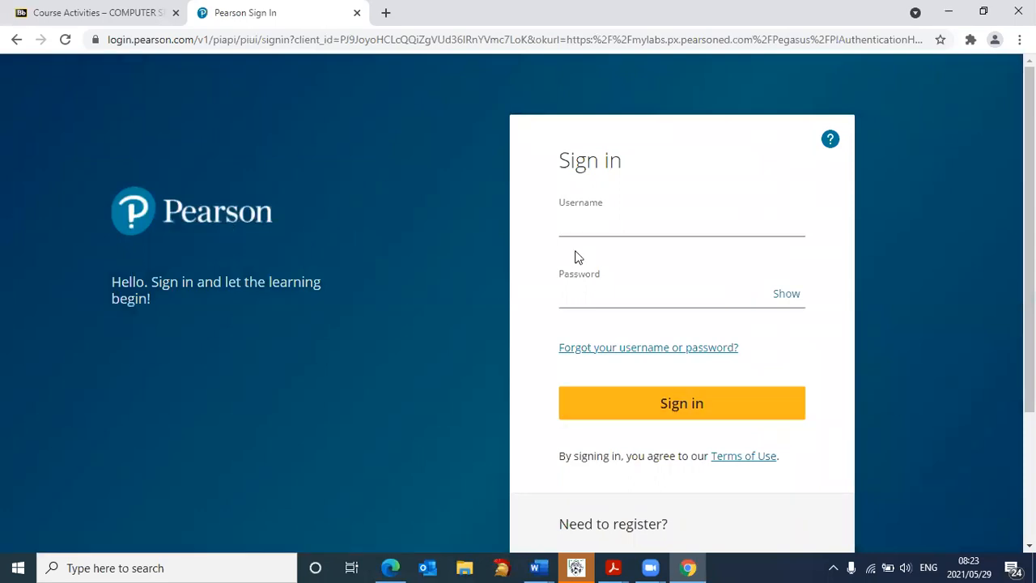
pyautogui.moveTo(586, 283)
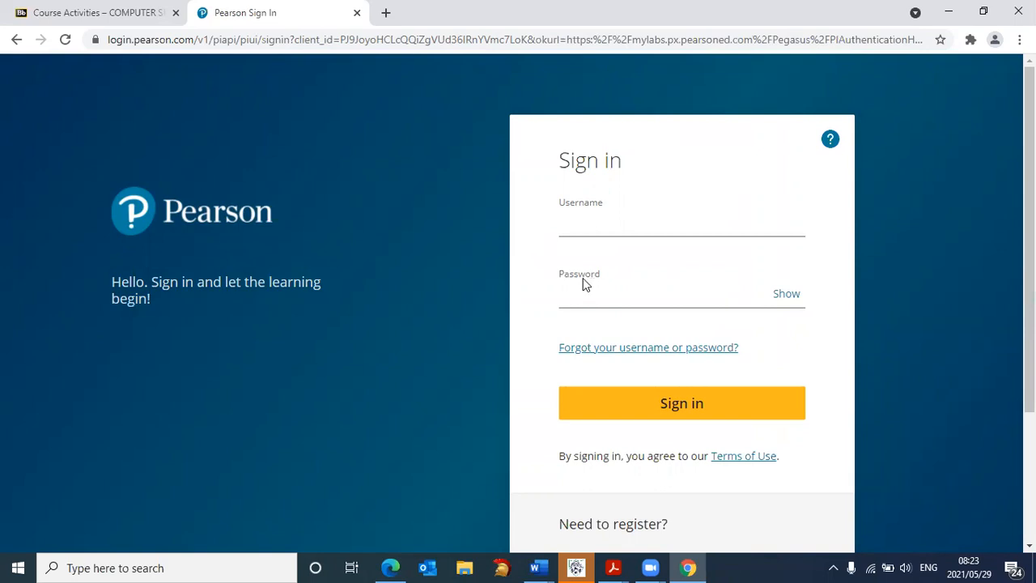
pyautogui.moveTo(536, 278)
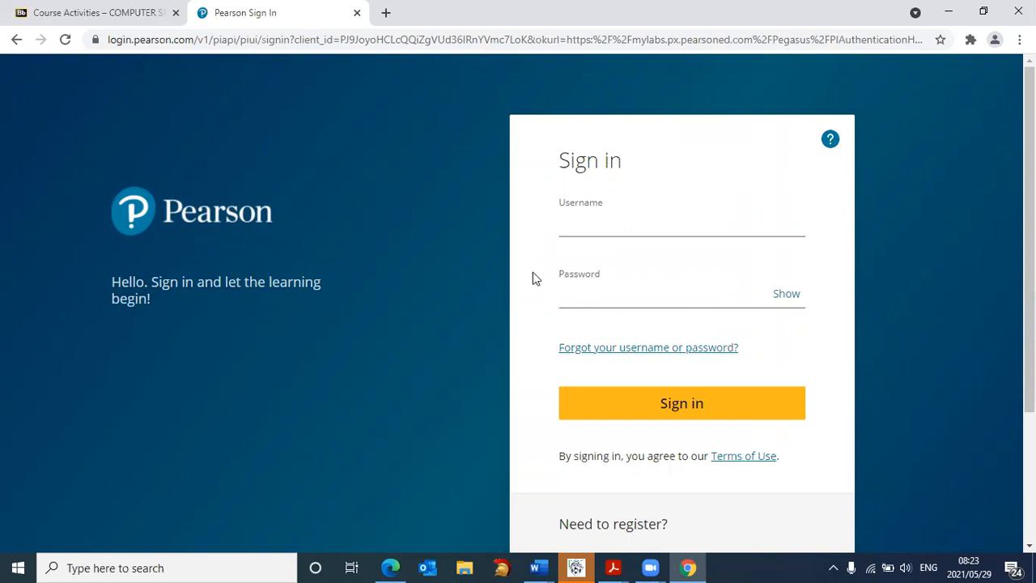
pyautogui.moveTo(531, 253)
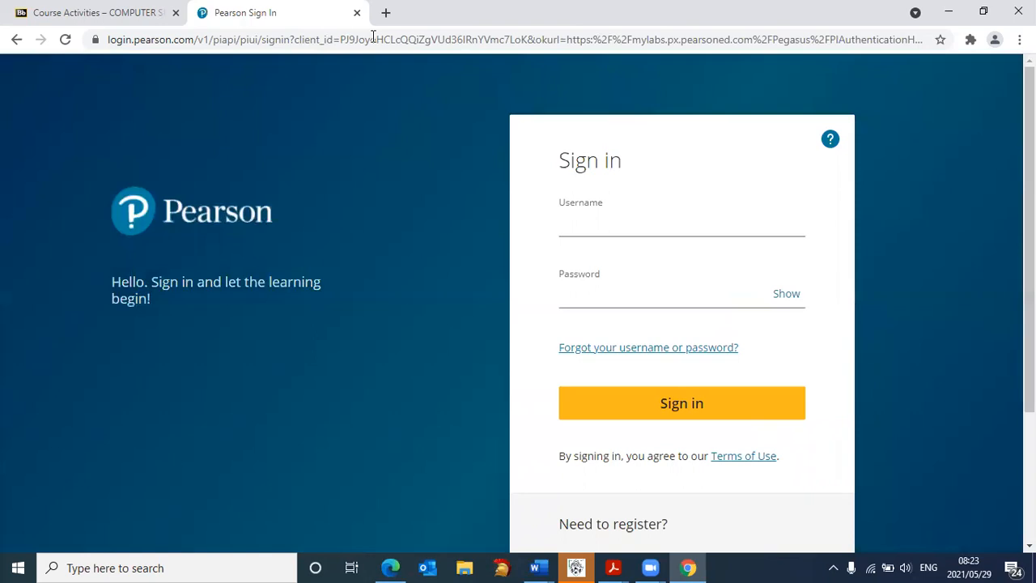
pyautogui.moveTo(366, 36)
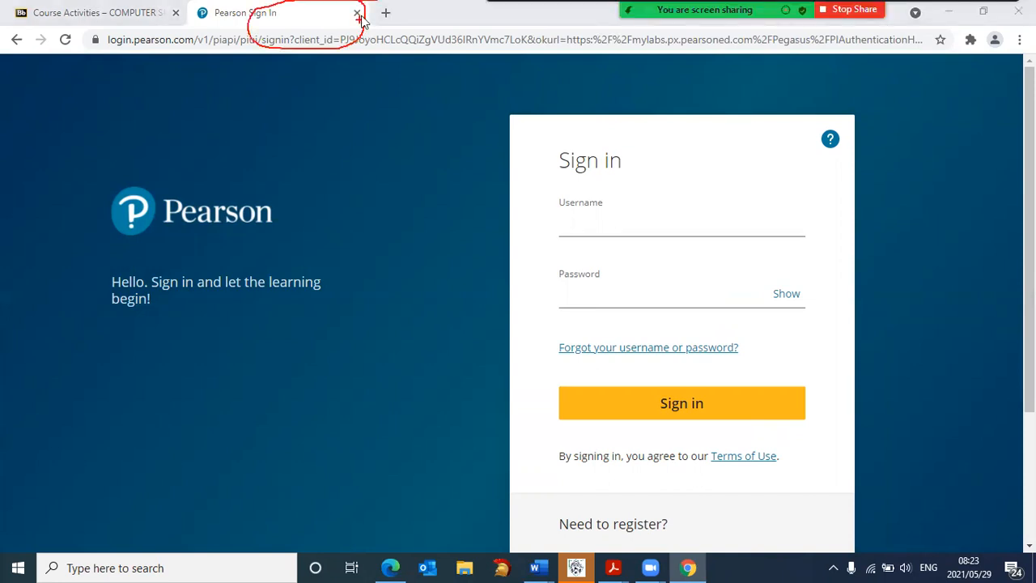
# - Close the Pearson sign-in tab and reopen MyLab IT Course Materials
pyautogui.click(355, 13)
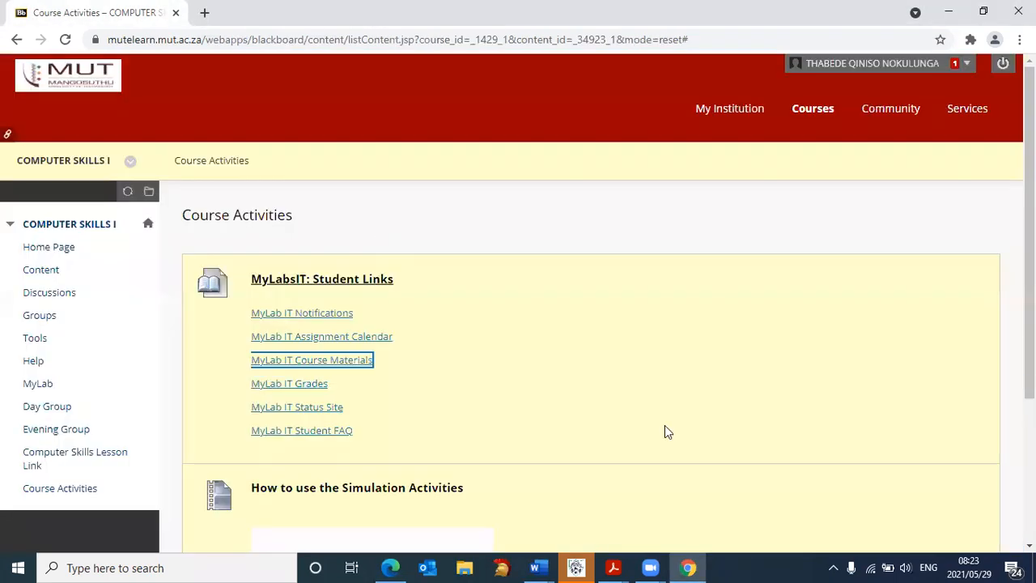
pyautogui.moveTo(344, 450)
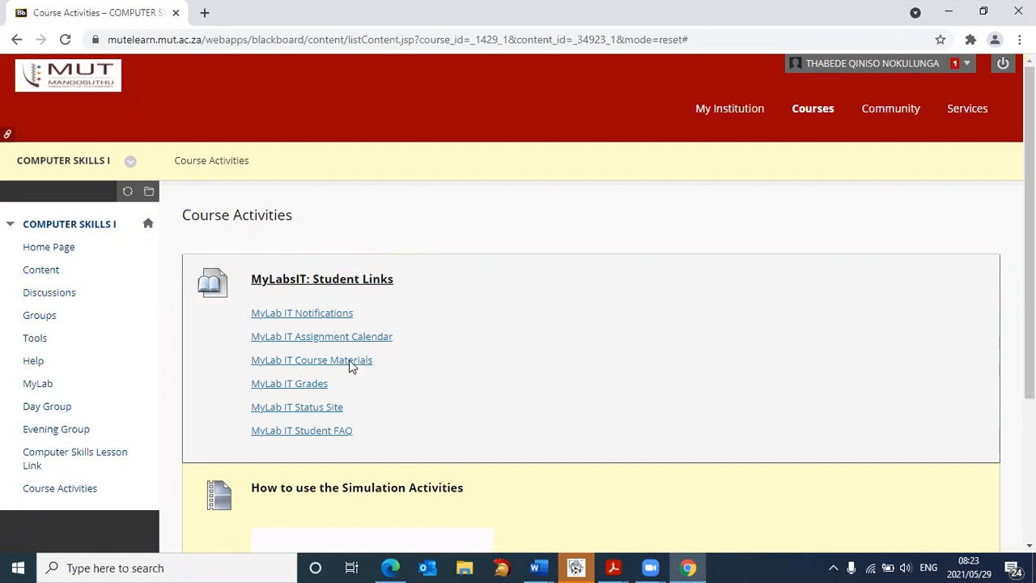
pyautogui.click(311, 359)
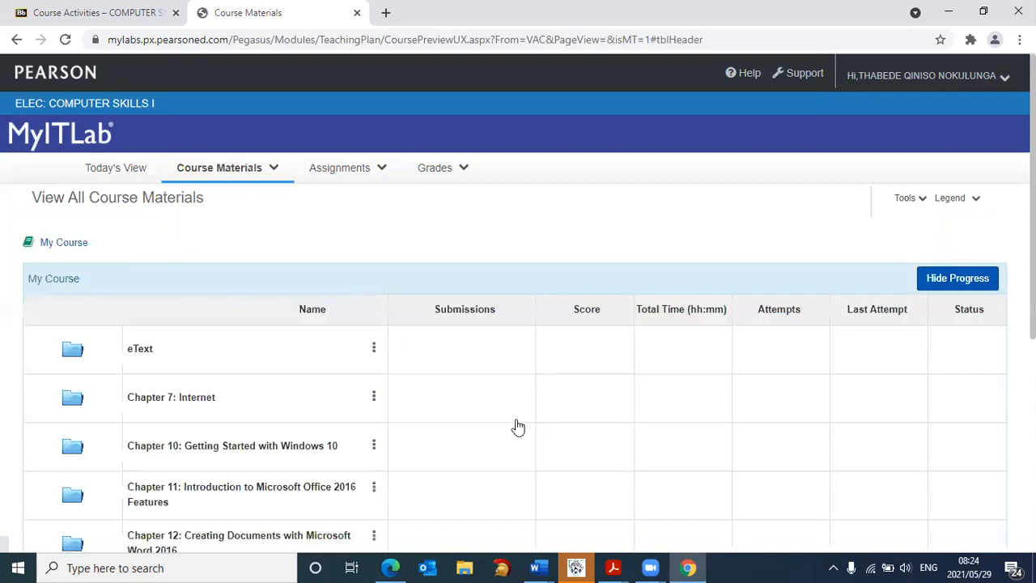
pyautogui.moveTo(149, 263)
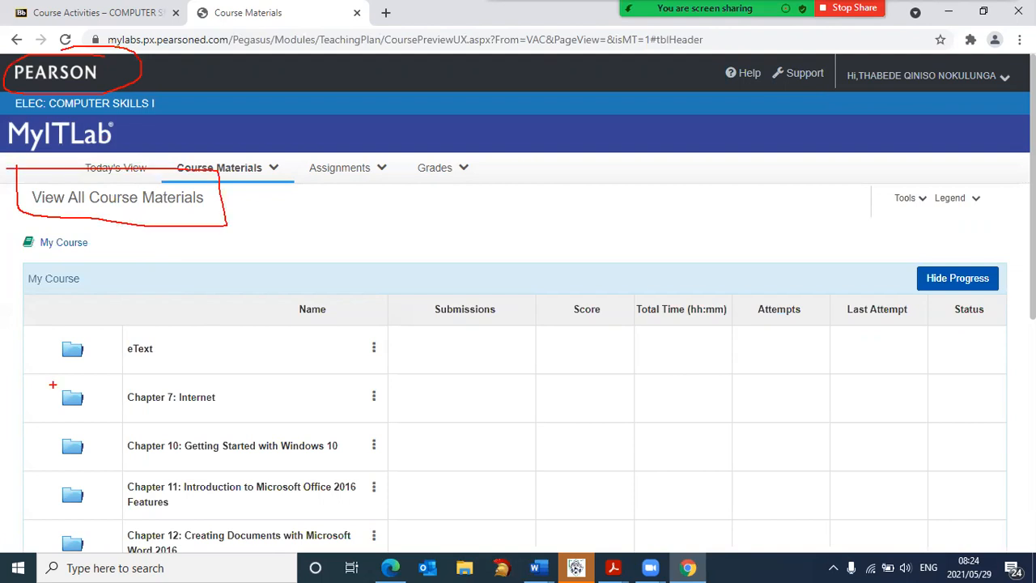
pyautogui.scroll(-3)
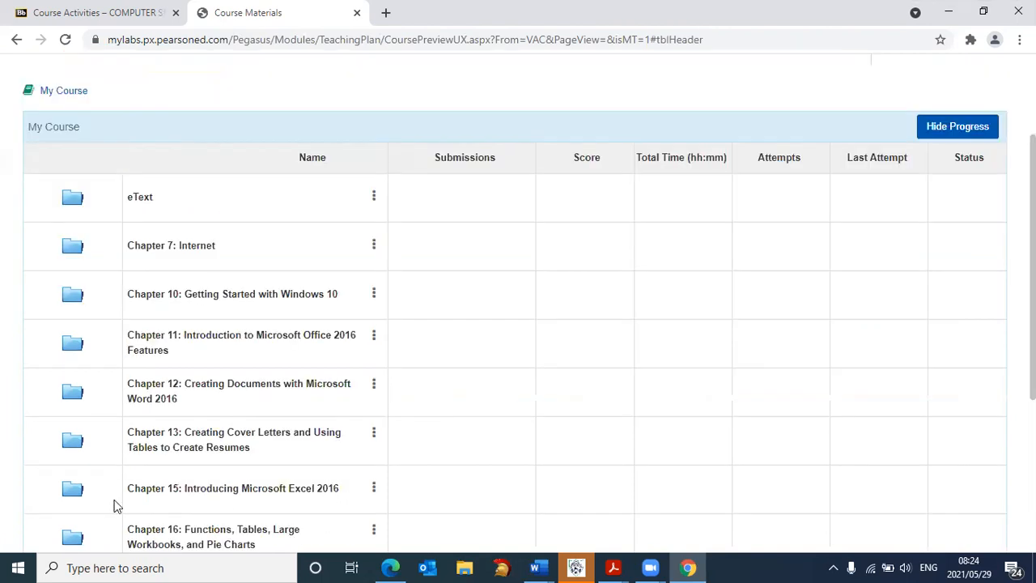
pyautogui.moveTo(385, 450)
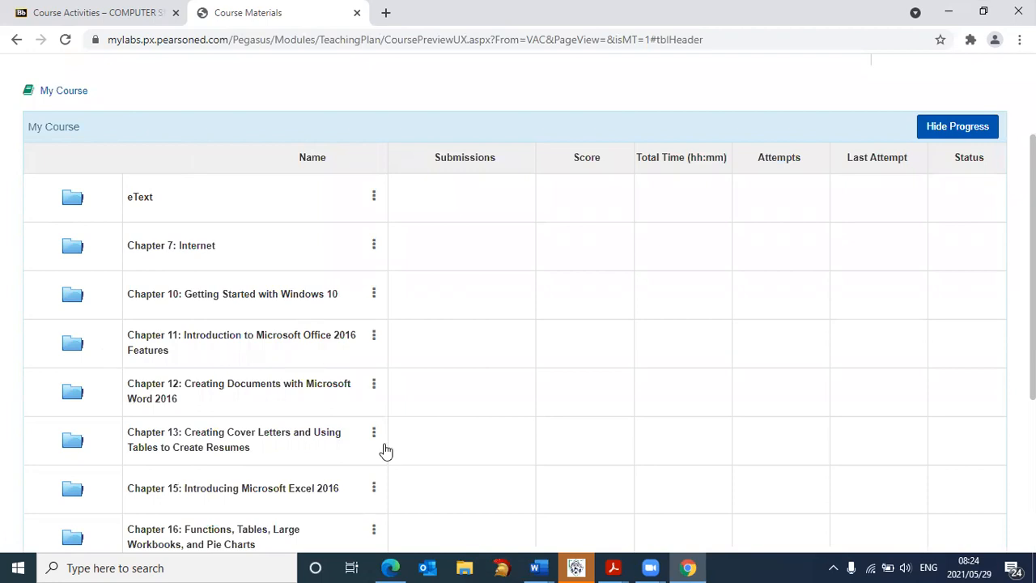
pyautogui.moveTo(429, 427)
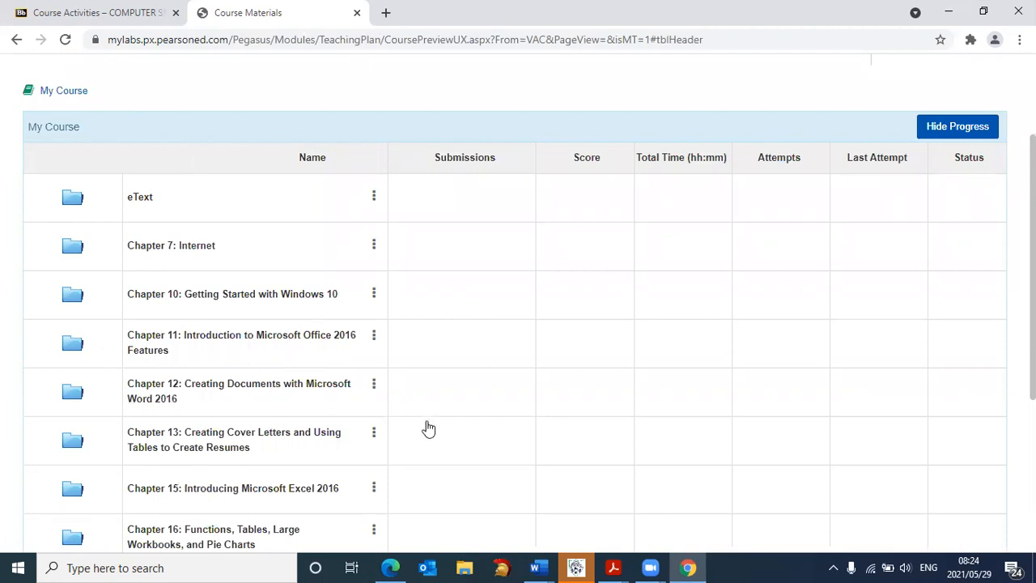
pyautogui.scroll(-3)
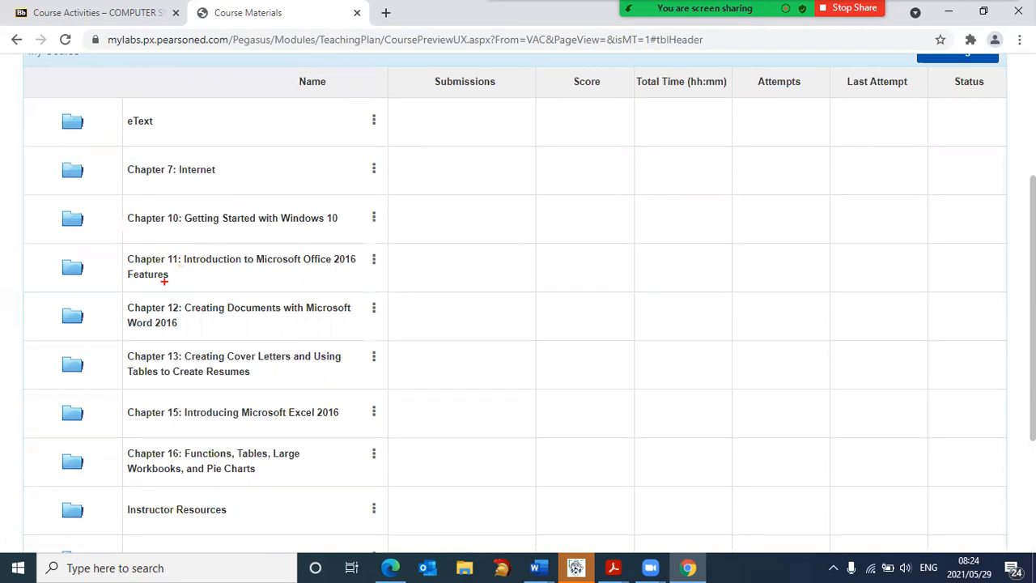
pyautogui.moveTo(107, 291)
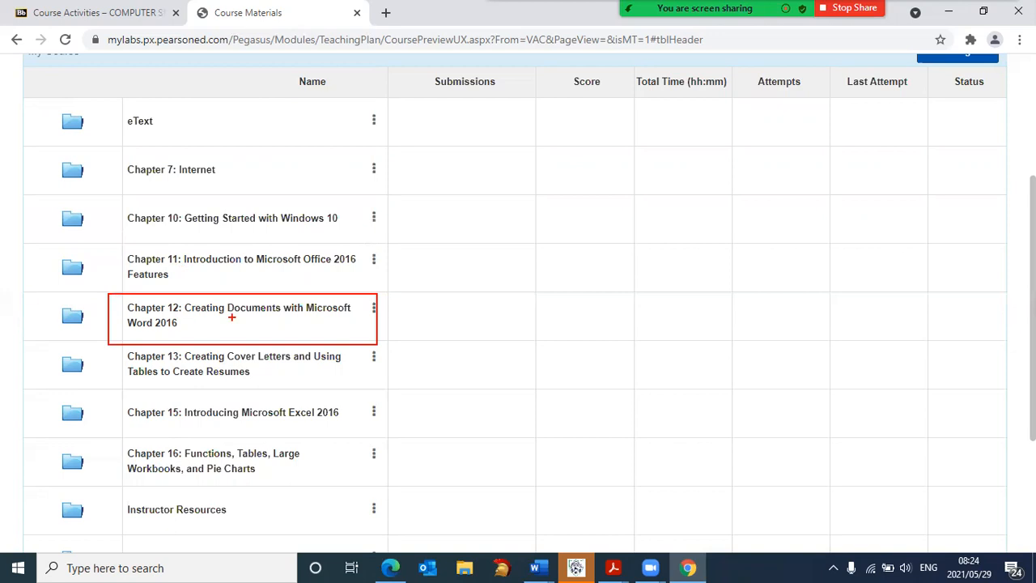
pyautogui.moveTo(191, 317)
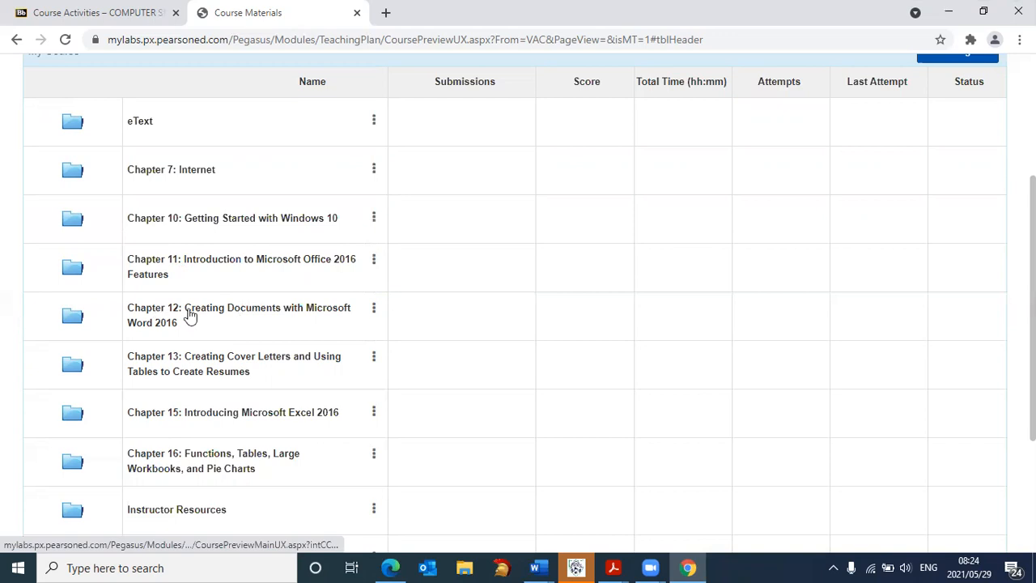
pyautogui.moveTo(246, 310)
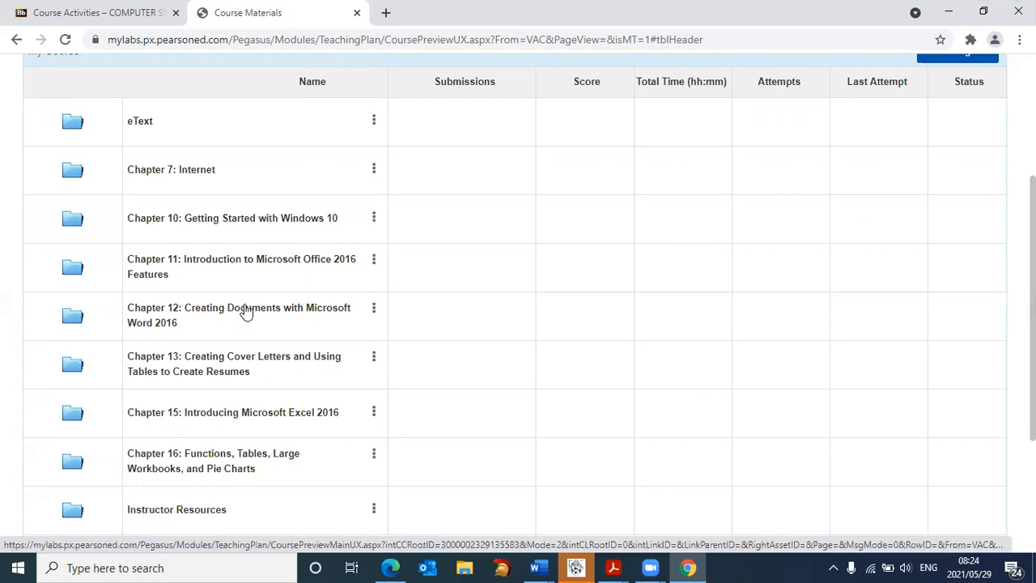
pyautogui.scroll(3)
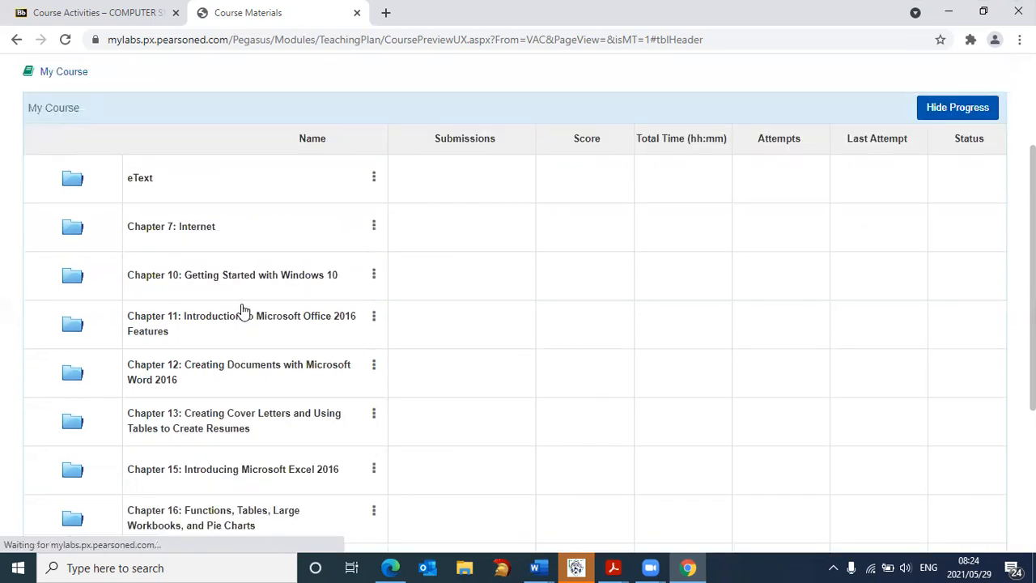
# - Navigate into Chapter 12 Word 2016, its Activities folder, then Simulation Activities
pyautogui.click(238, 371)
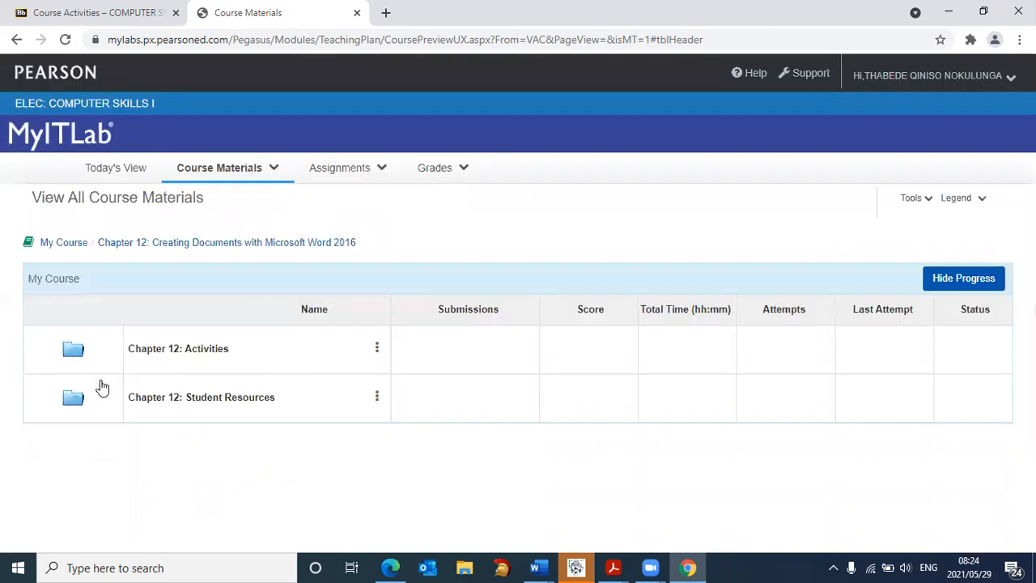
pyautogui.moveTo(256, 433)
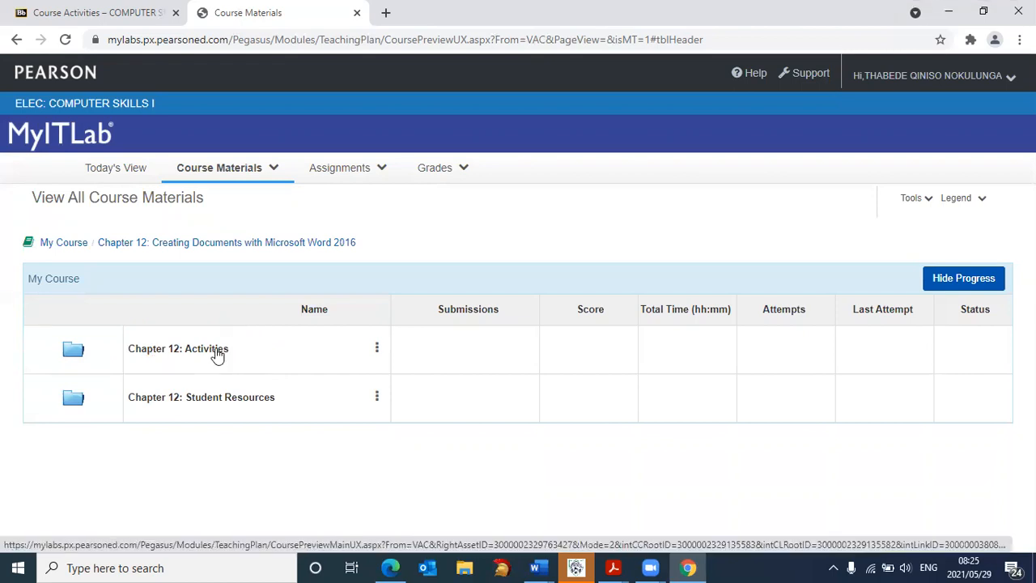
pyautogui.click(205, 350)
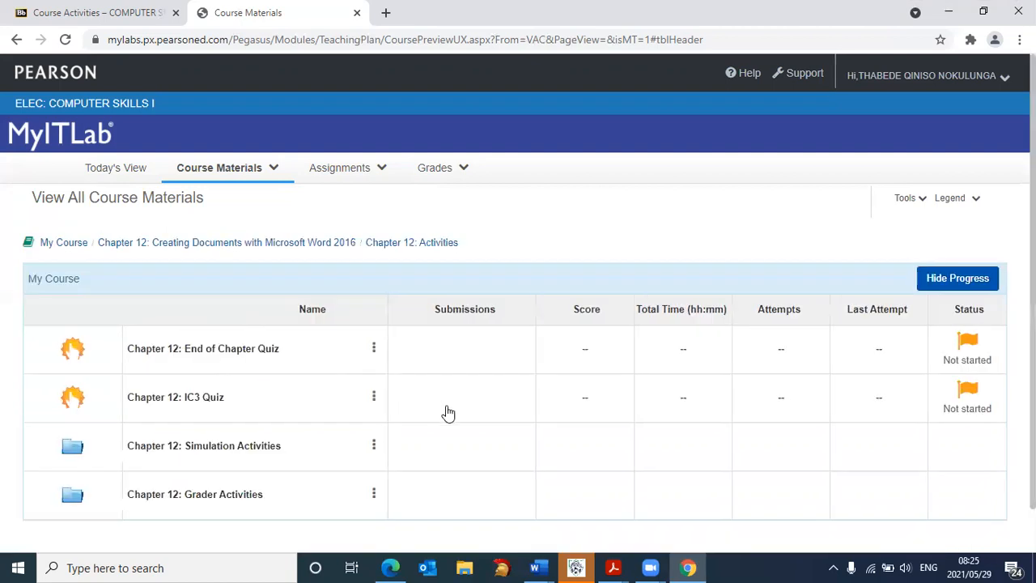
pyautogui.scroll(-3)
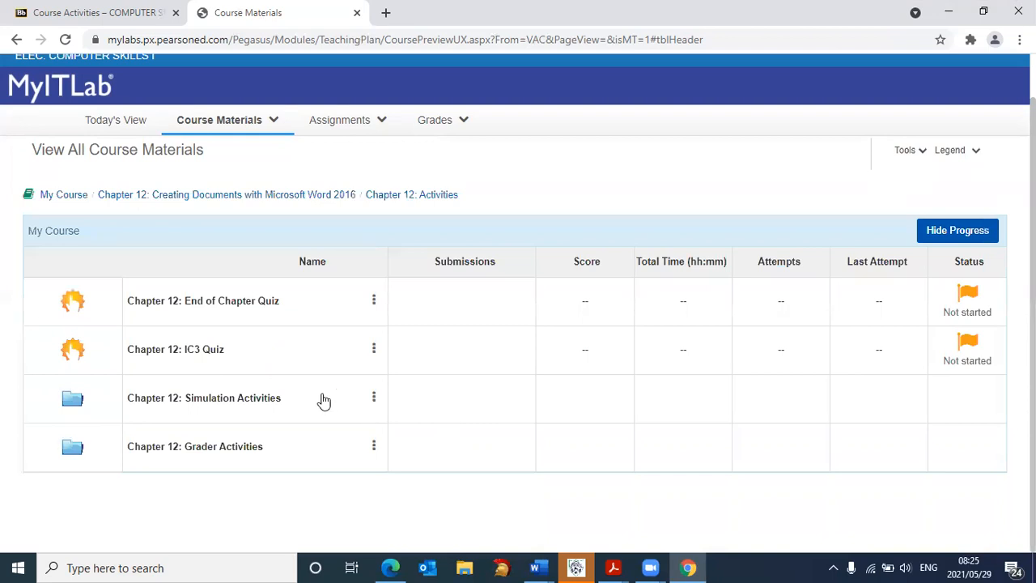
pyautogui.moveTo(268, 432)
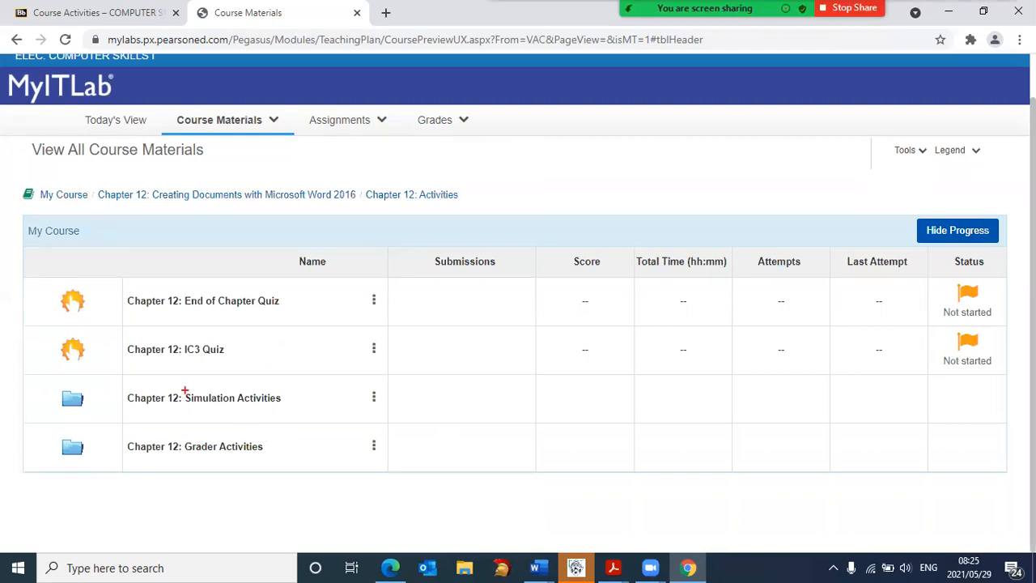
pyautogui.doubleClick(208, 398)
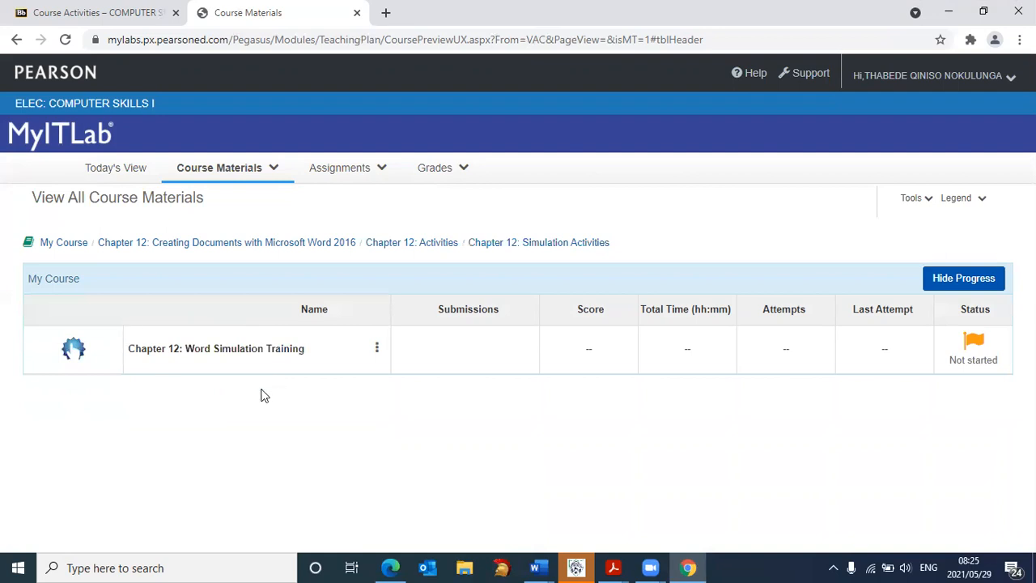
pyautogui.moveTo(282, 388)
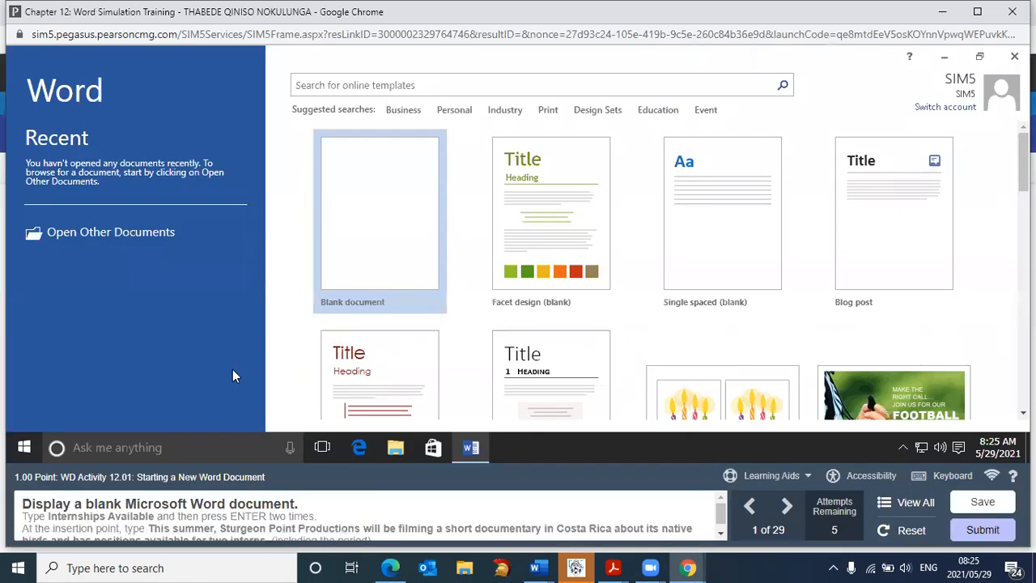
pyautogui.moveTo(175, 86)
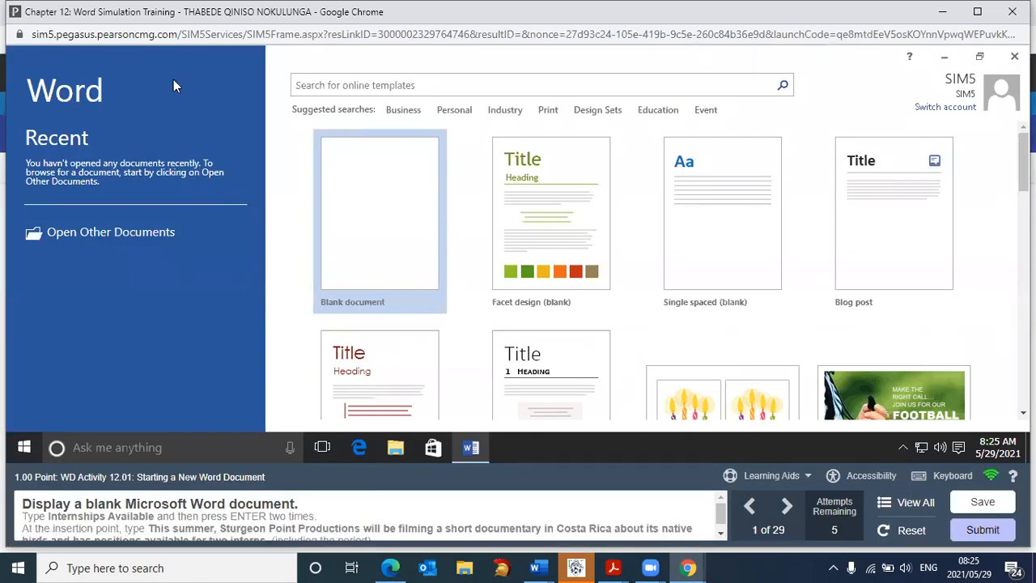
pyautogui.moveTo(635, 269)
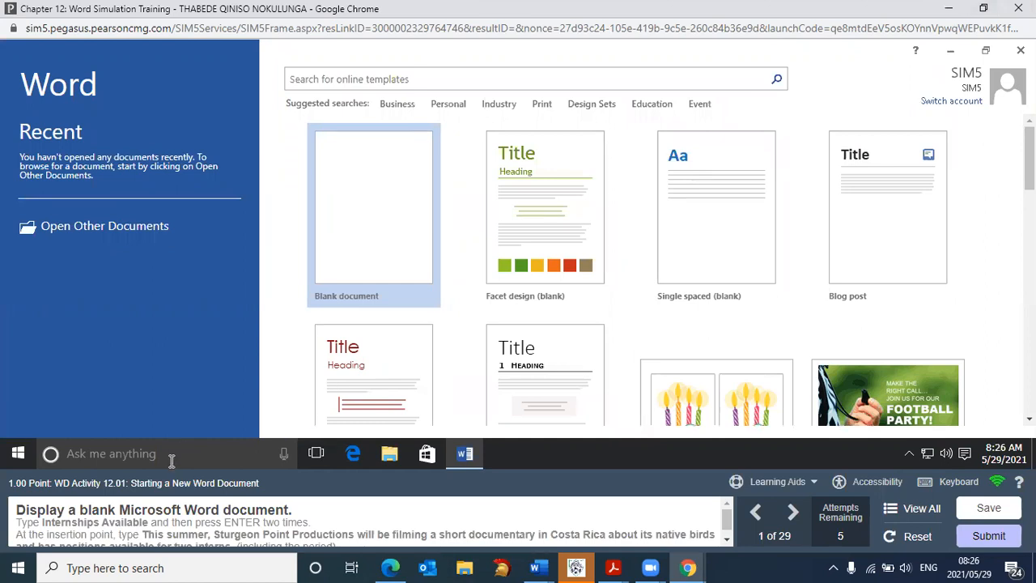
pyautogui.moveTo(158, 466)
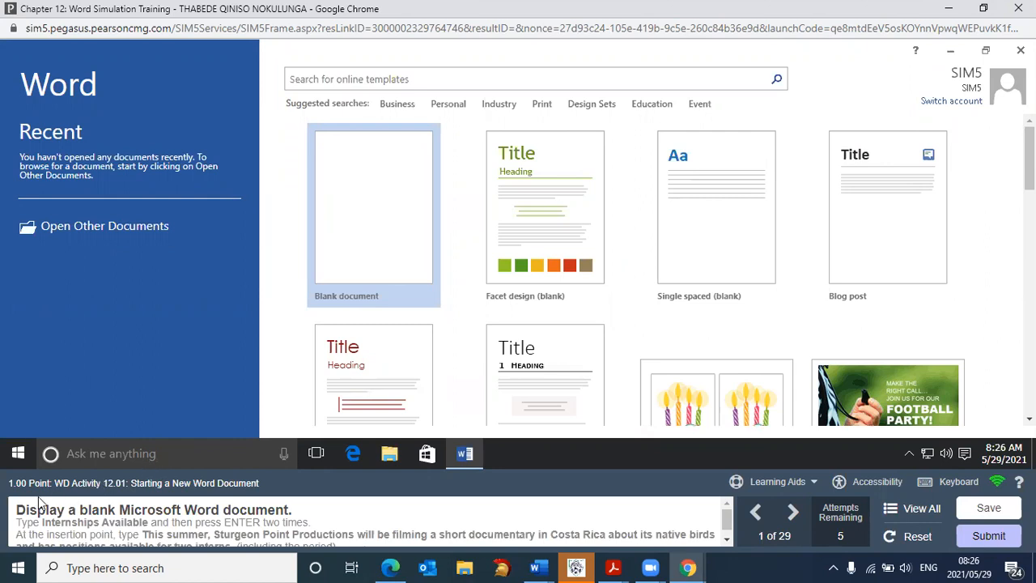
pyautogui.moveTo(18, 55)
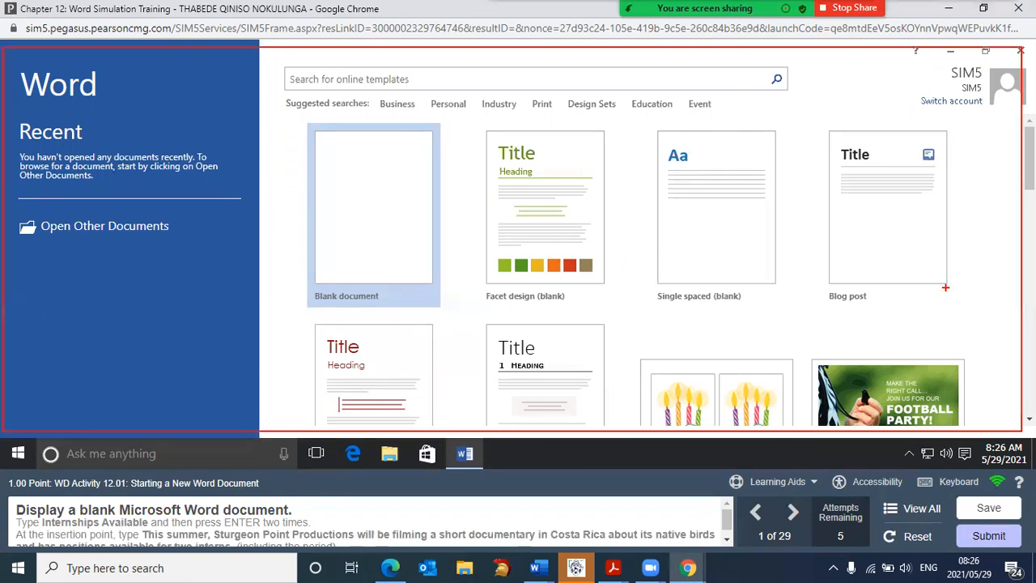
pyautogui.moveTo(991, 307)
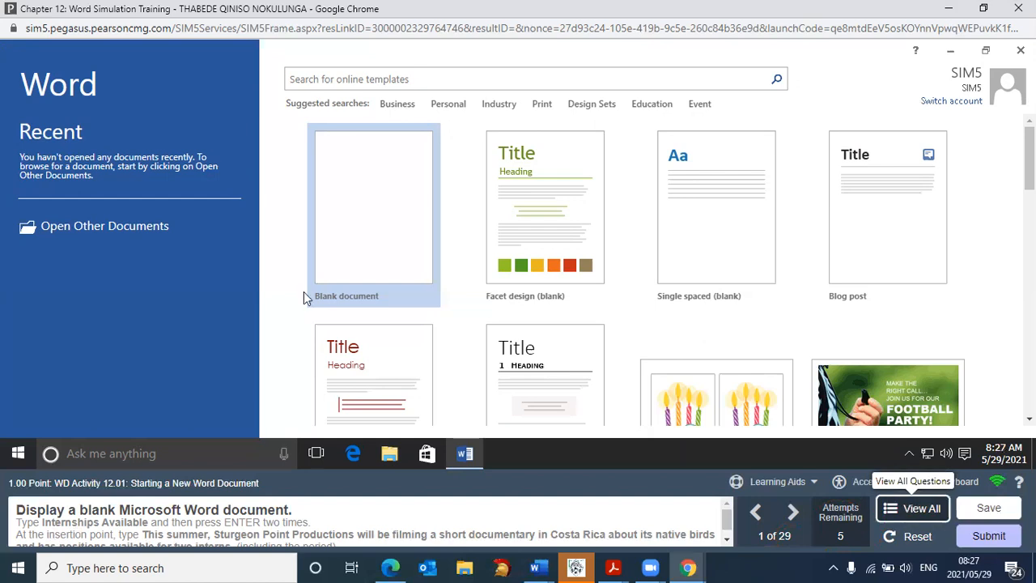
# - Show the View All Questions list with task 1 incomplete and the rest not attempted
pyautogui.click(913, 508)
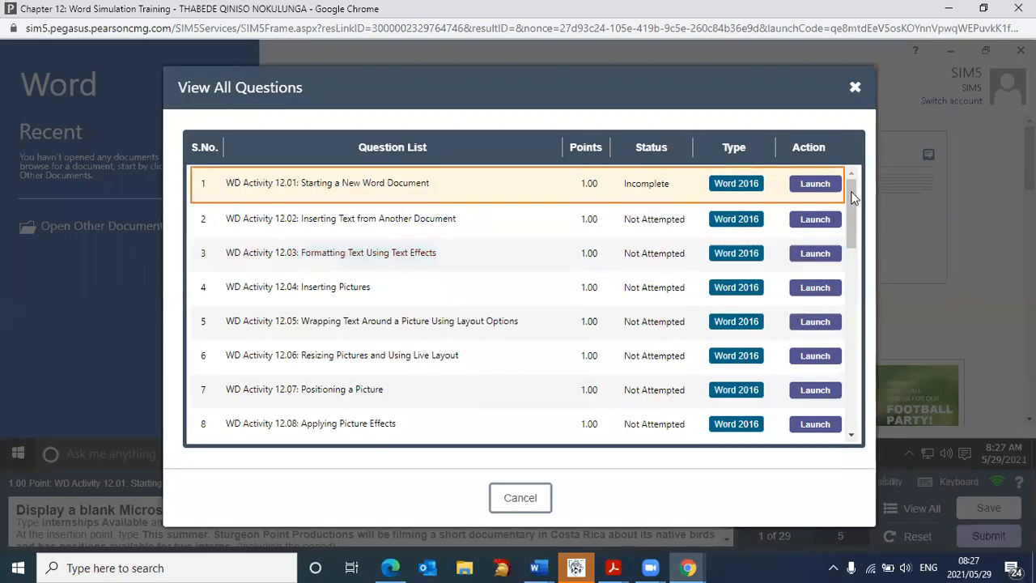
pyautogui.scroll(-3)
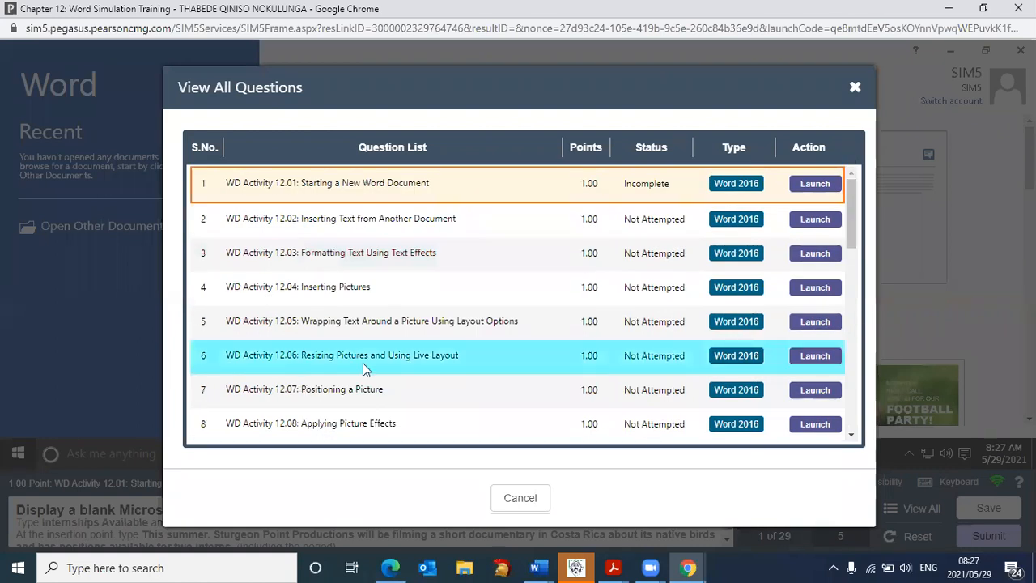
pyautogui.moveTo(807, 356)
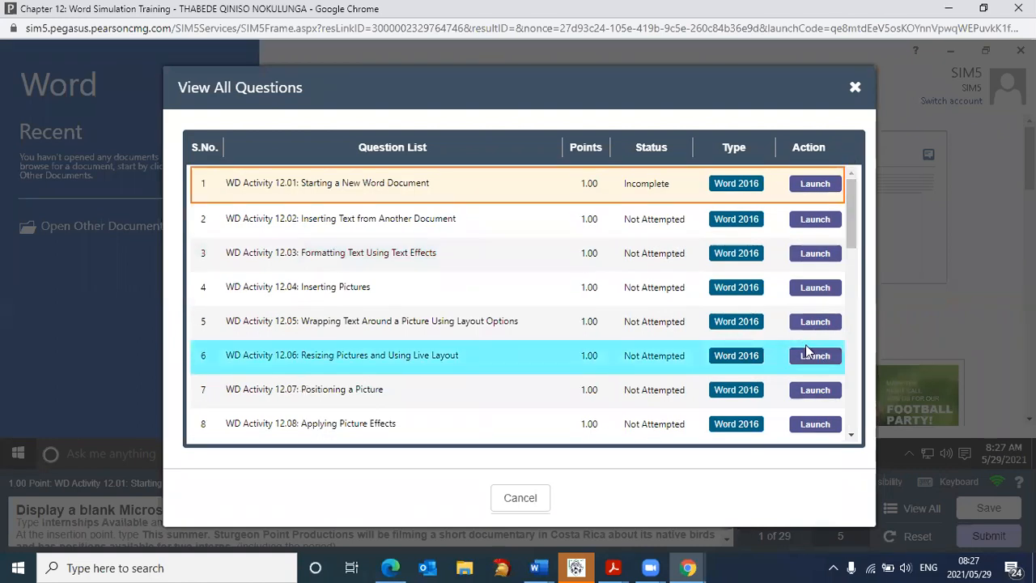
pyautogui.moveTo(802, 252)
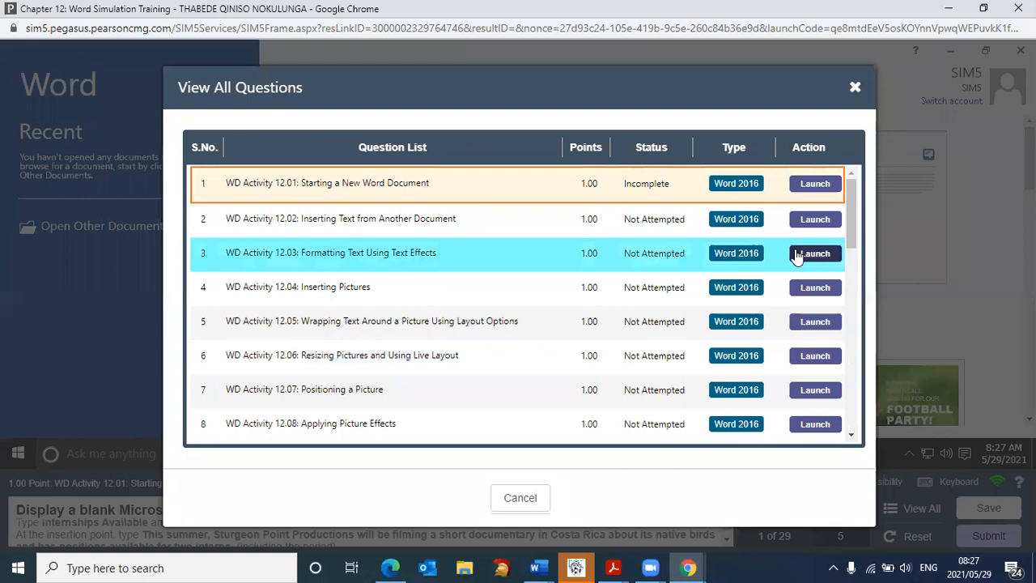
pyautogui.moveTo(793, 252)
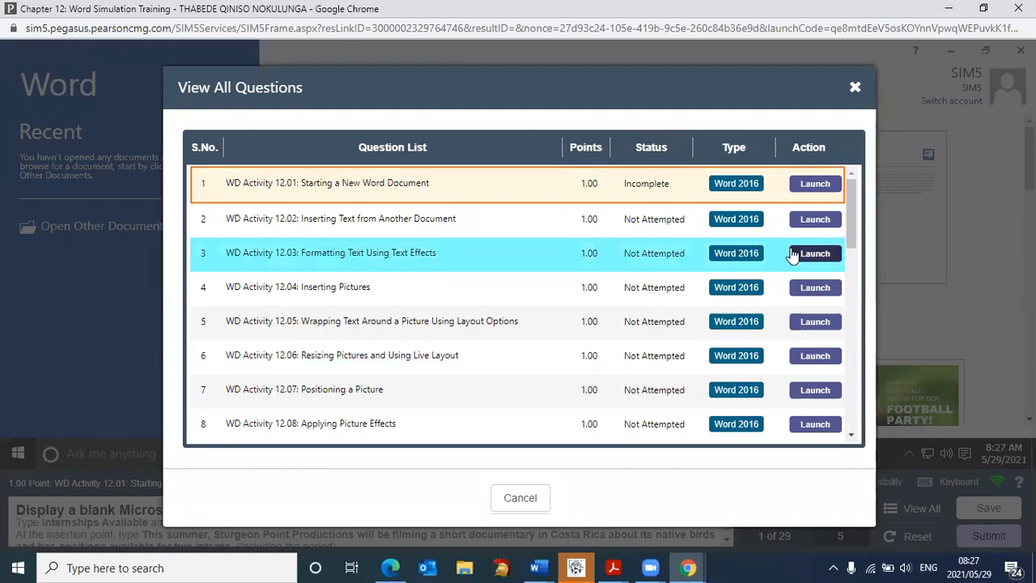
pyautogui.moveTo(778, 262)
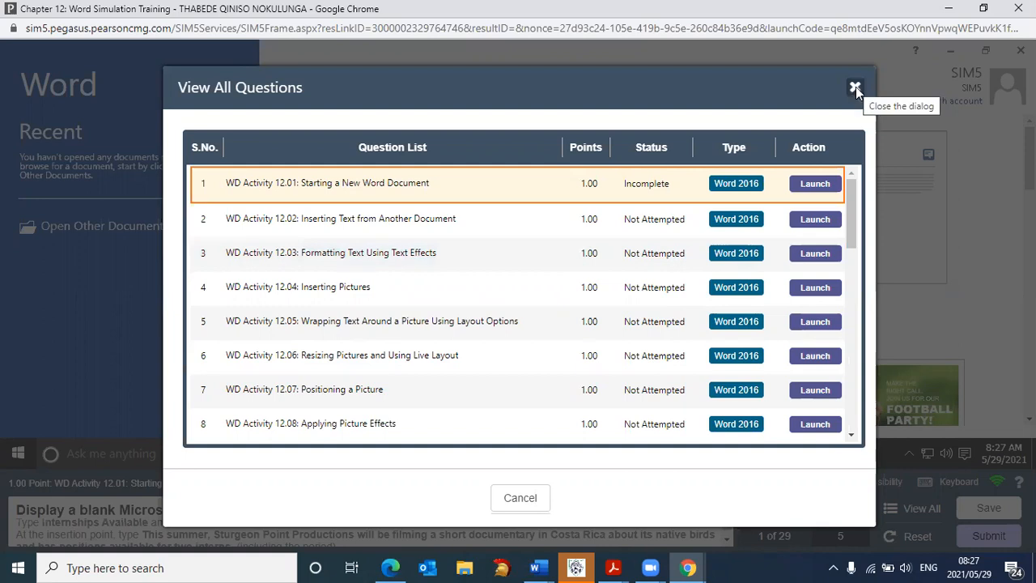
# - Close the question list and show the Learning Aids choices for task 1
pyautogui.click(851, 87)
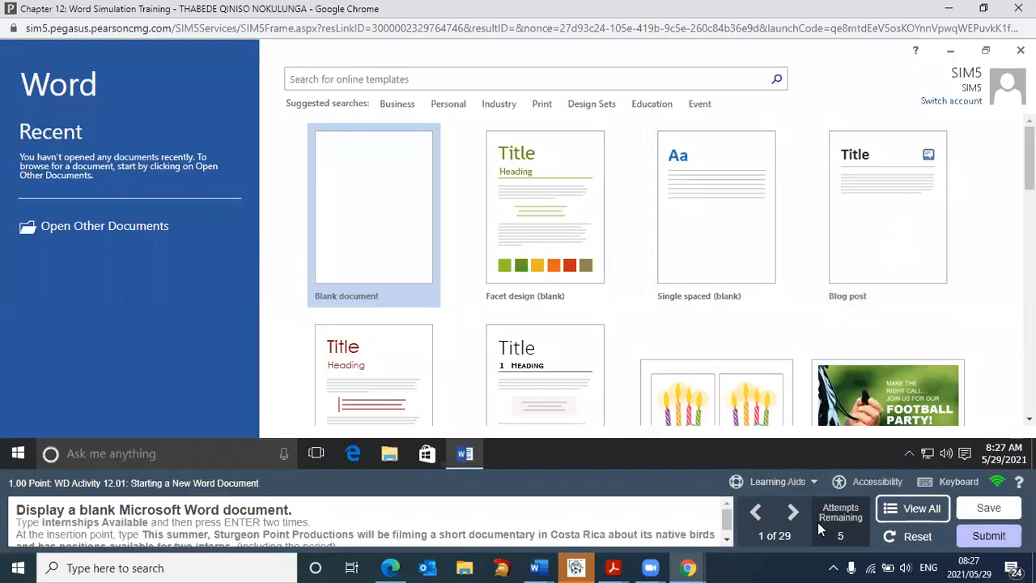
pyautogui.moveTo(773, 482)
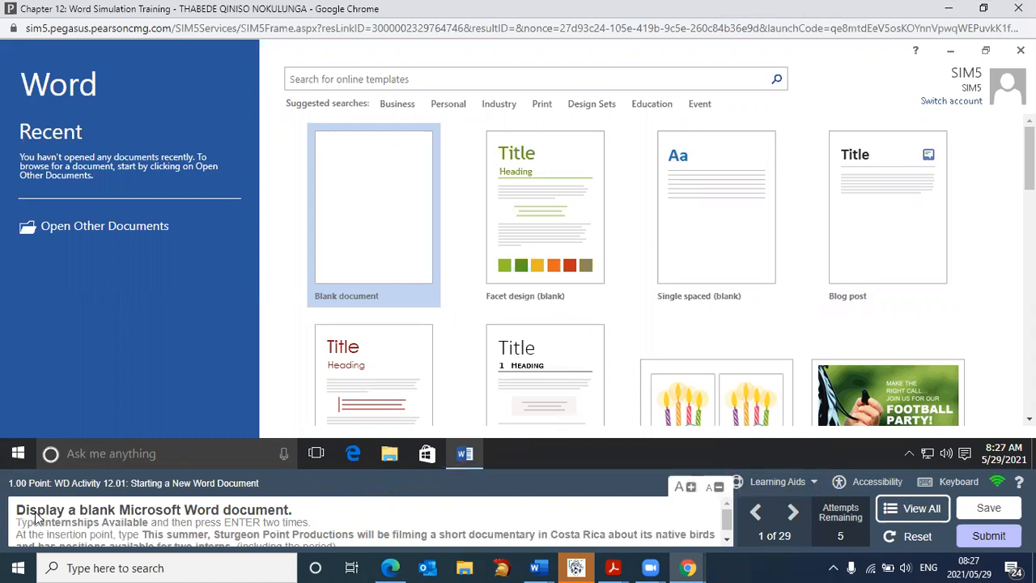
pyautogui.moveTo(159, 522)
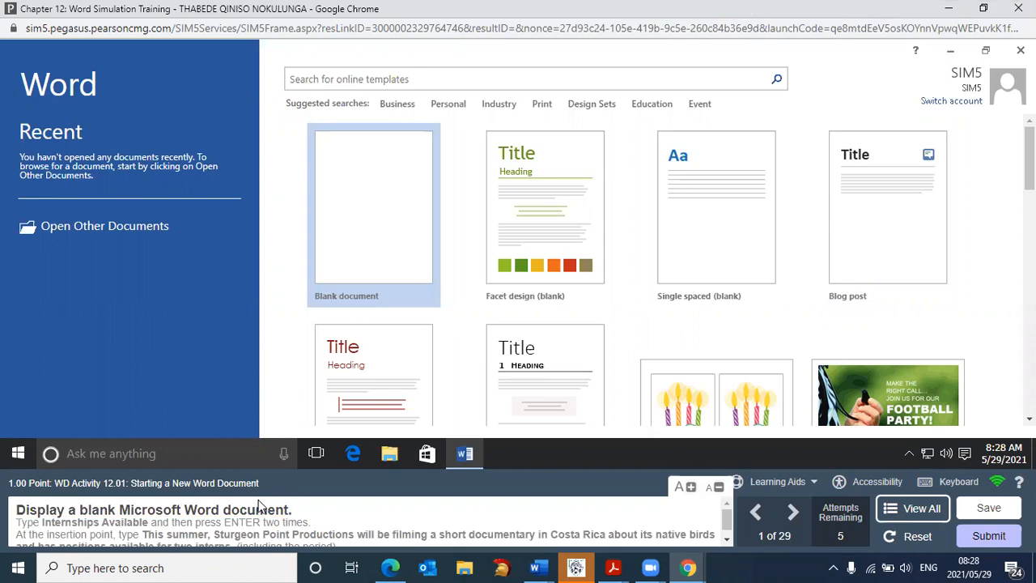
pyautogui.moveTo(639, 505)
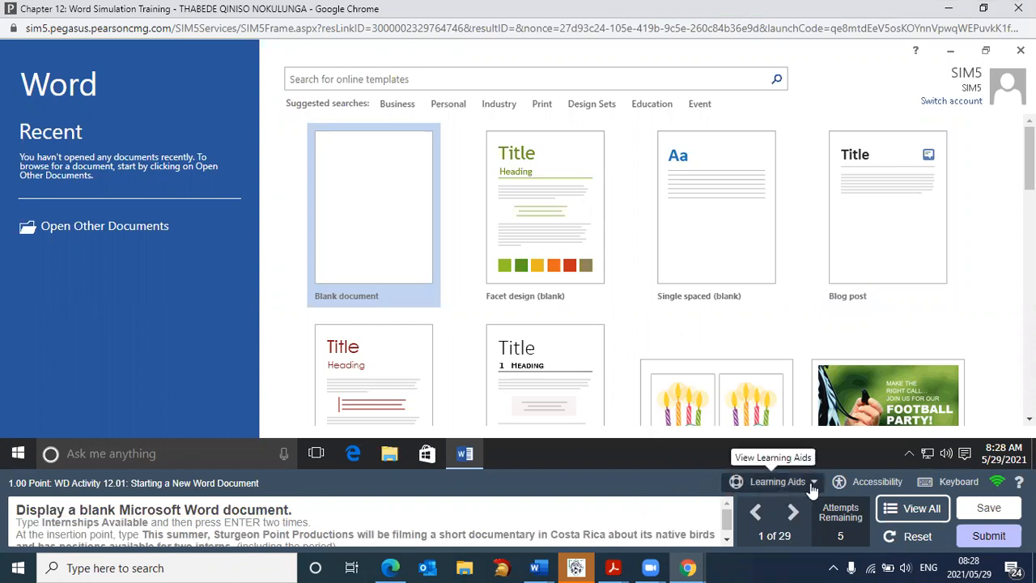
pyautogui.click(774, 482)
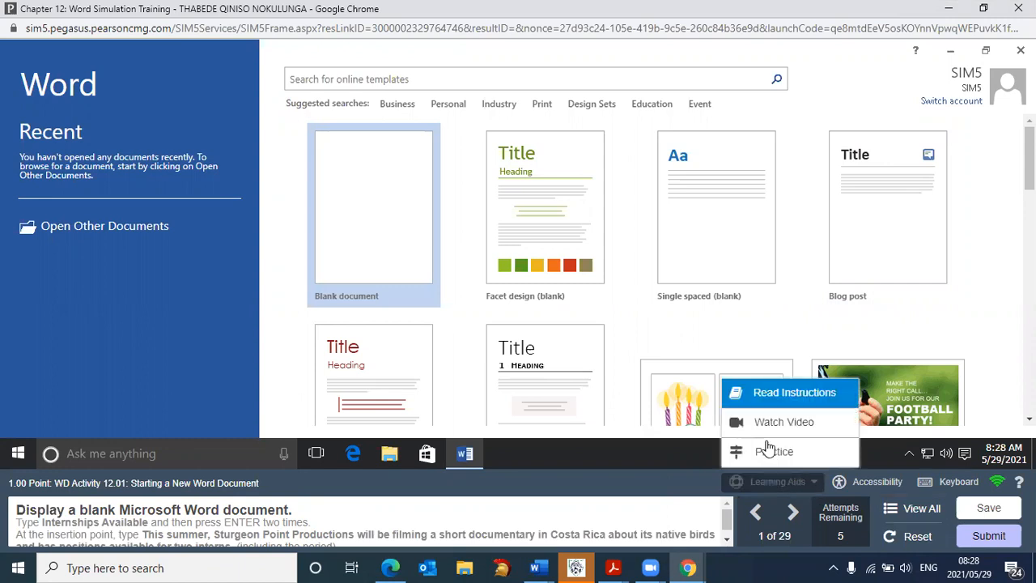
pyautogui.moveTo(783, 420)
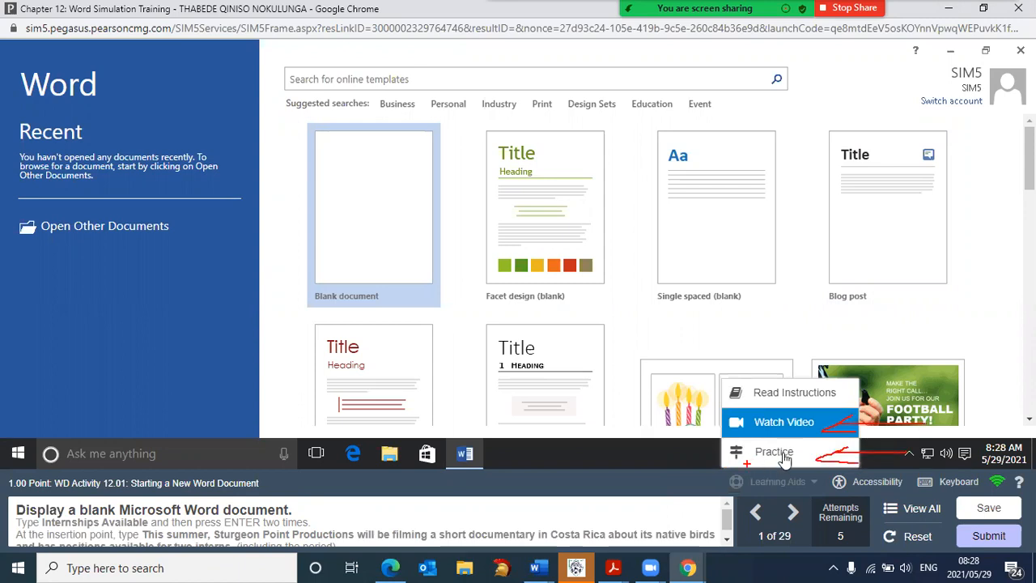
pyautogui.moveTo(783, 452)
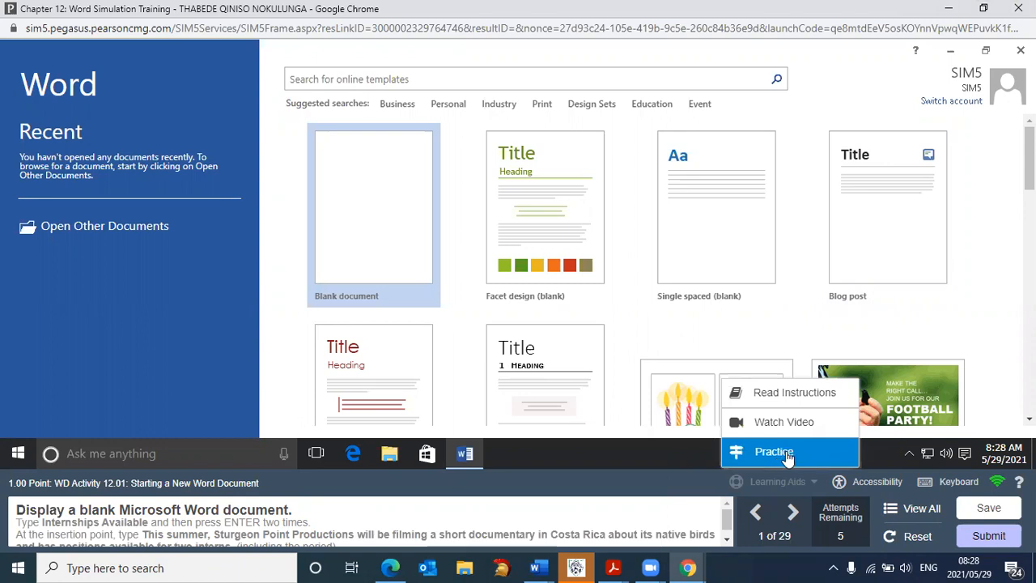
# - Turn on Practice mode, pause its spoken hint, and choose Blank document
pyautogui.click(774, 452)
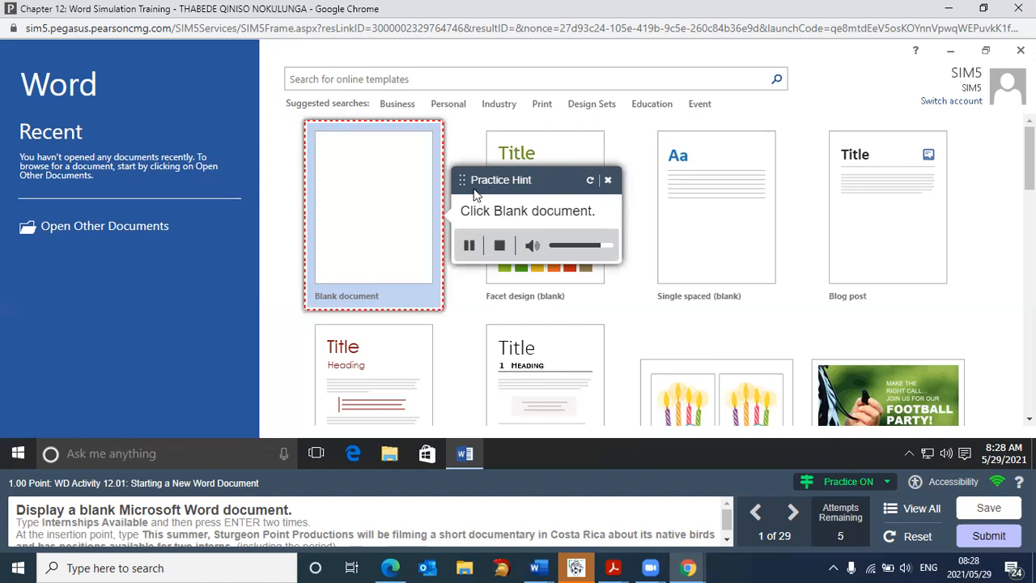
pyautogui.click(470, 246)
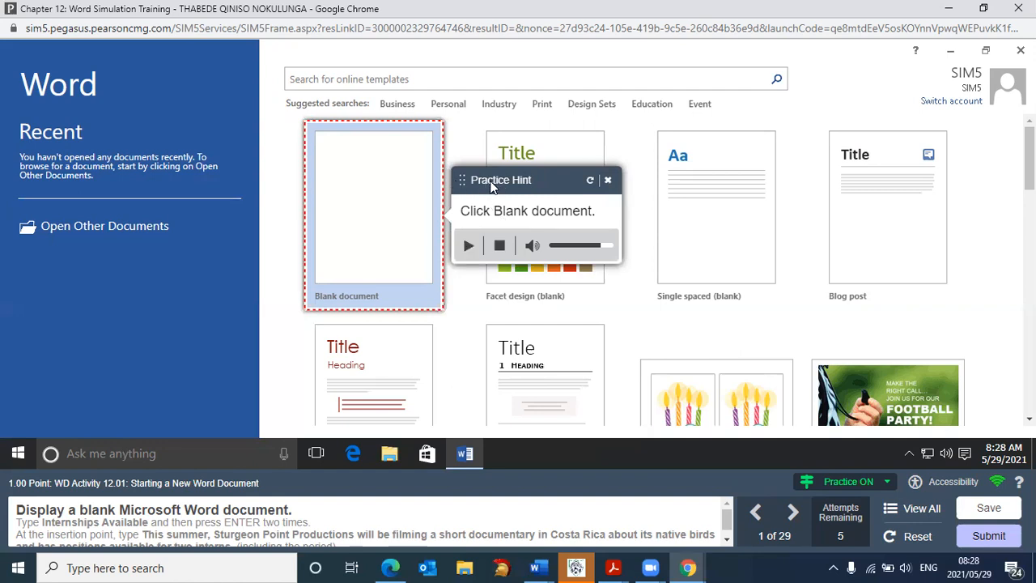
pyautogui.moveTo(327, 130)
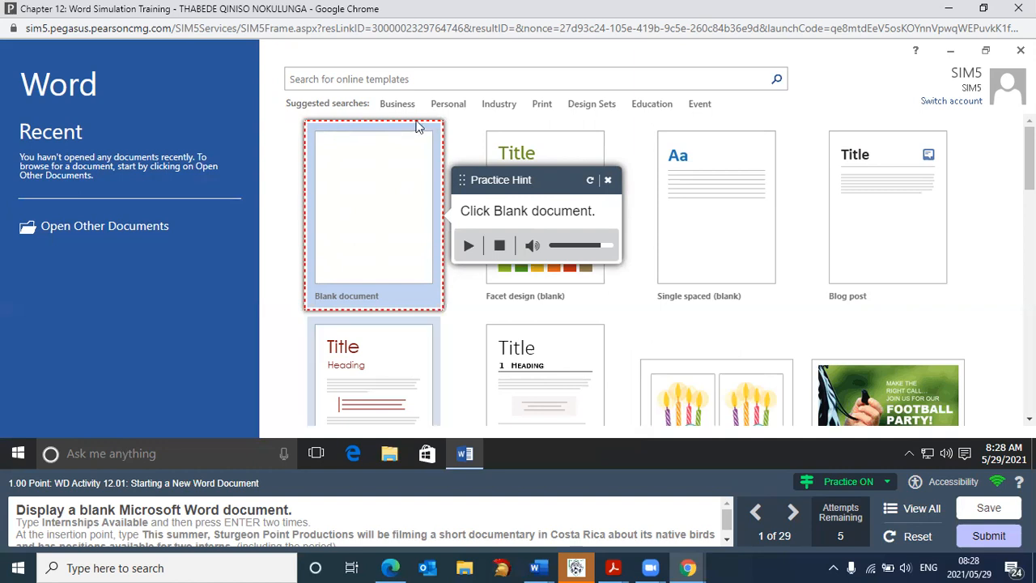
pyautogui.moveTo(444, 282)
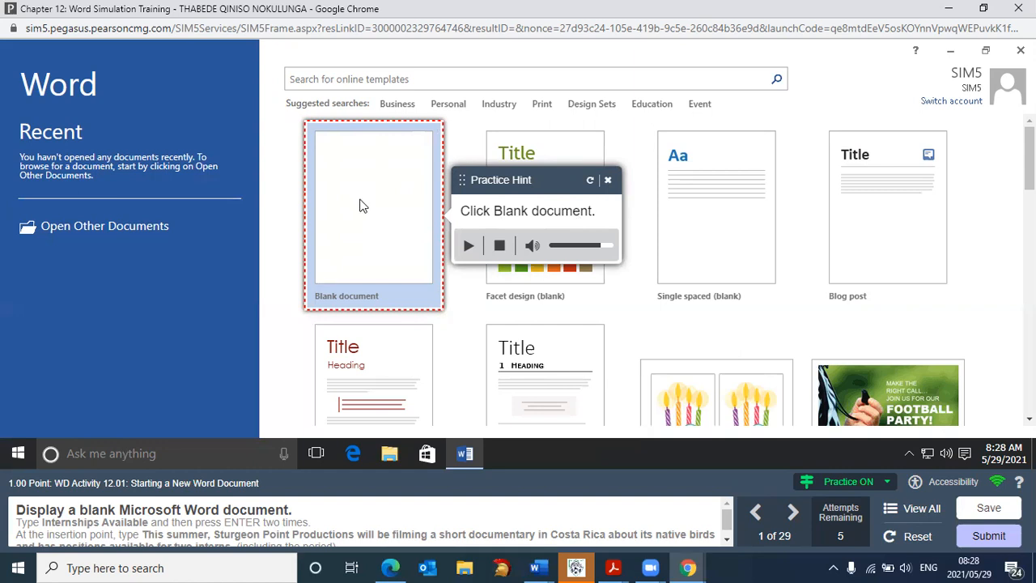
pyautogui.moveTo(362, 208)
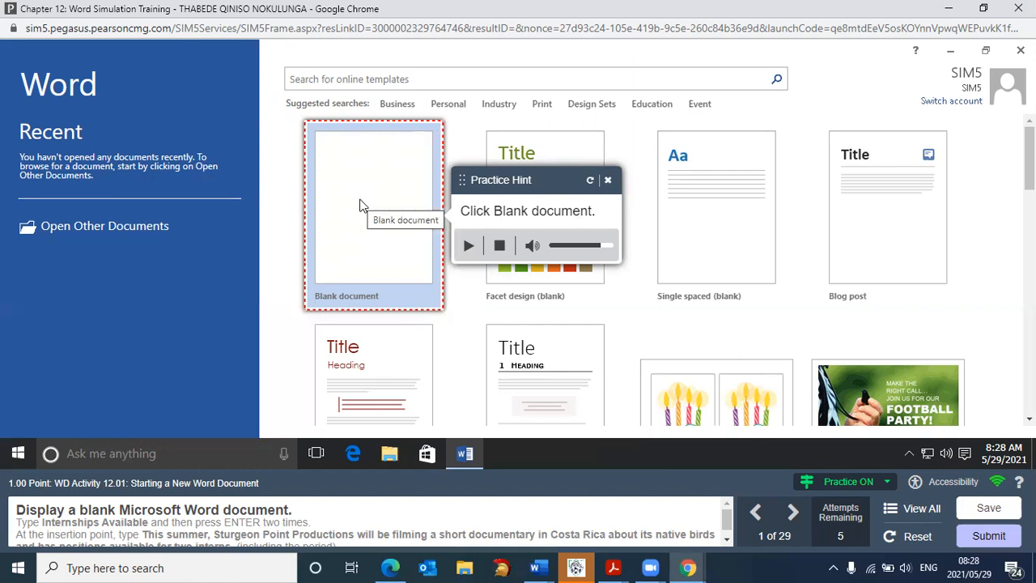
pyautogui.click(361, 208)
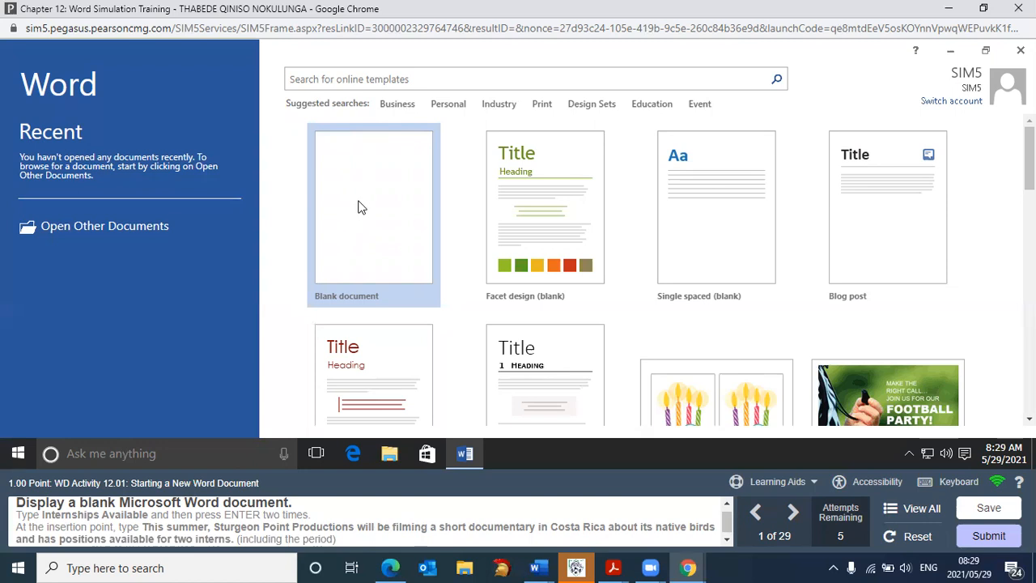
pyautogui.moveTo(362, 210)
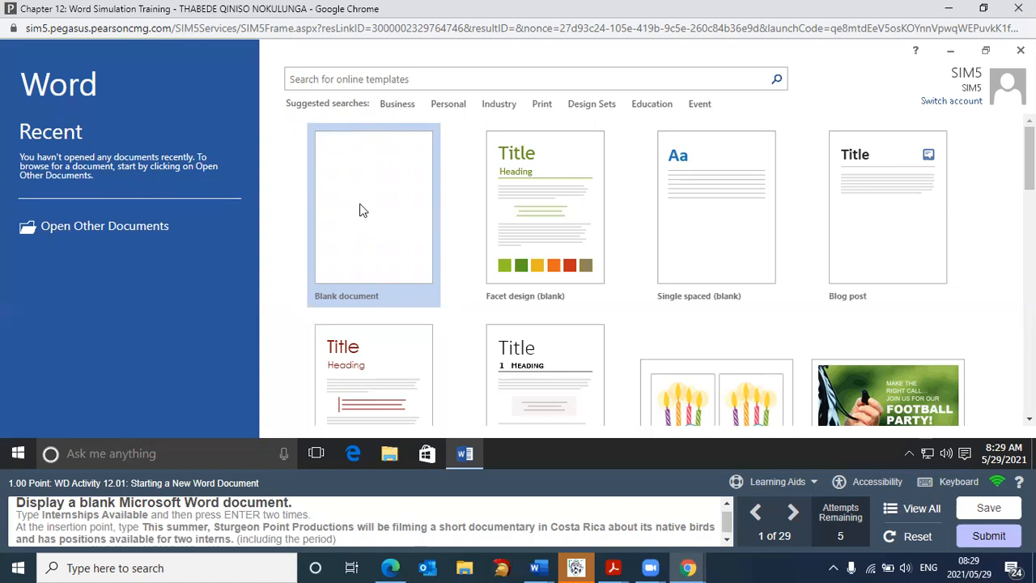
# - Start a new blank Word document and show the Learning Aids choices again
pyautogui.click(372, 207)
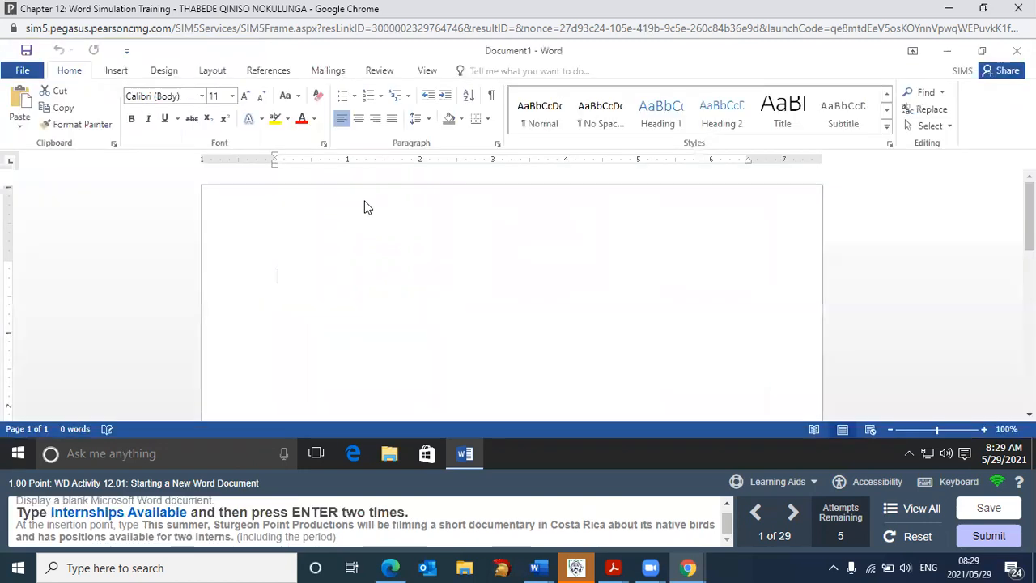
pyautogui.moveTo(482, 392)
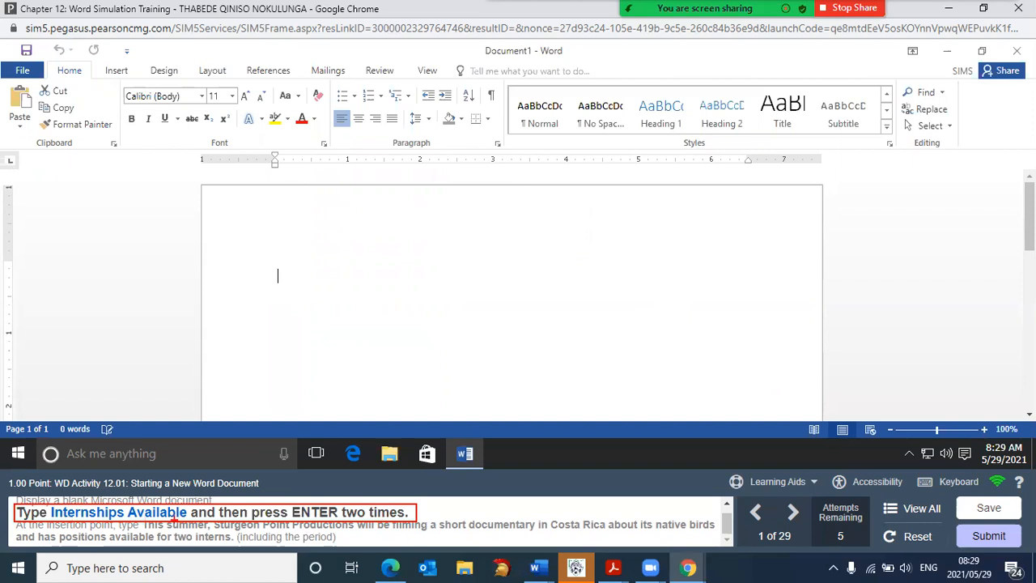
pyautogui.moveTo(787, 511)
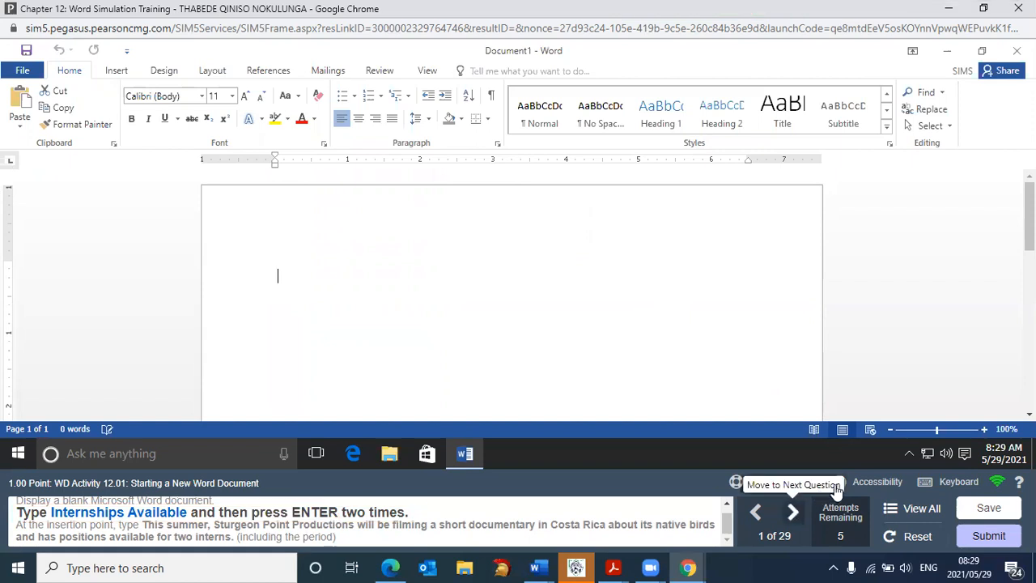
pyautogui.click(774, 482)
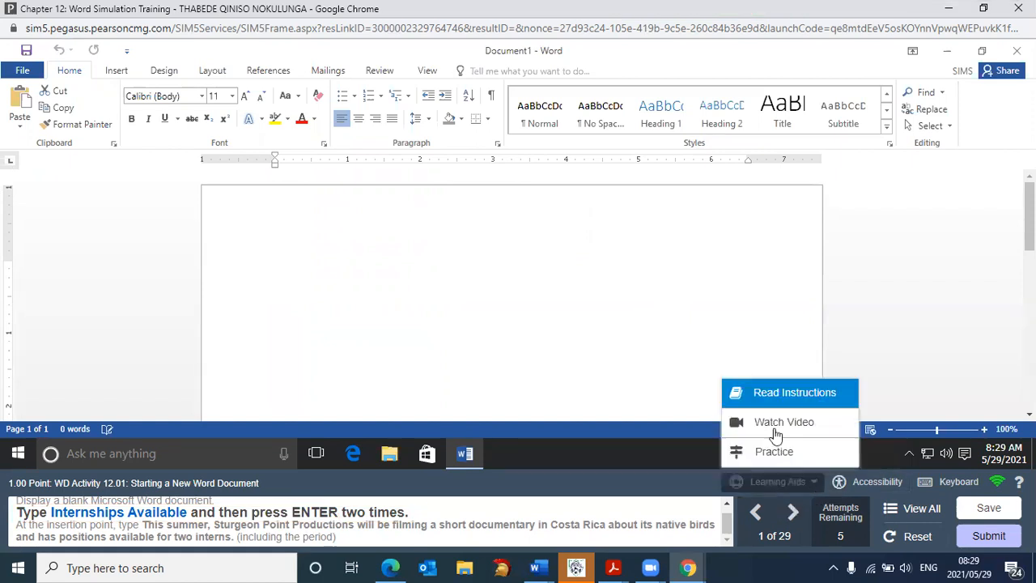
pyautogui.moveTo(774, 451)
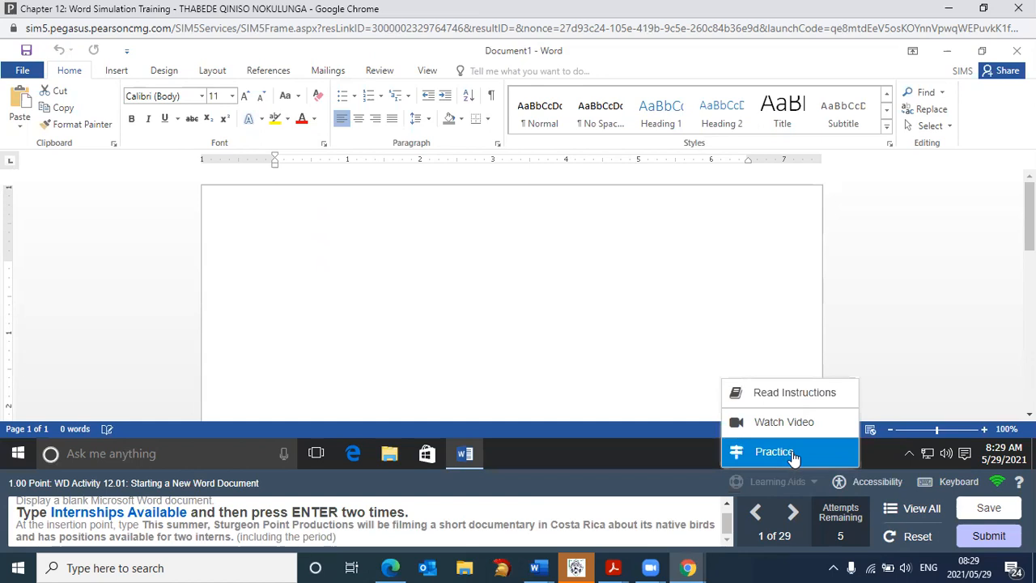
pyautogui.moveTo(790, 423)
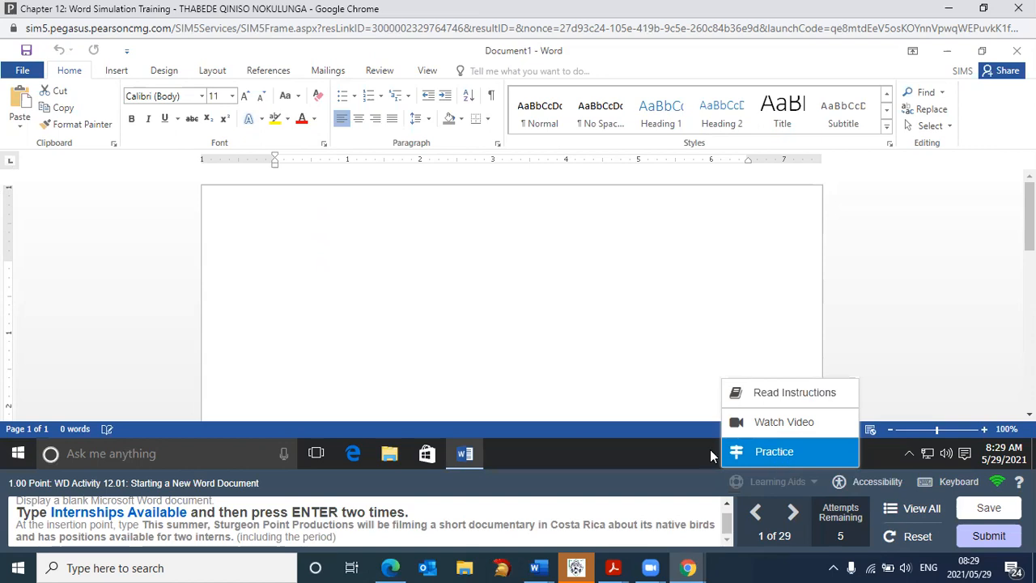
pyautogui.moveTo(291, 266)
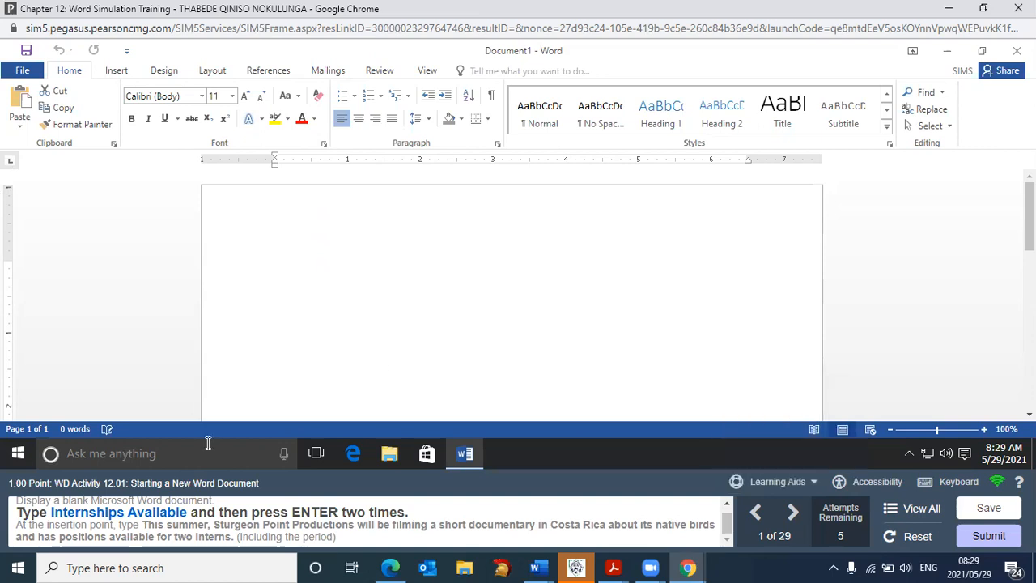
pyautogui.moveTo(262, 252)
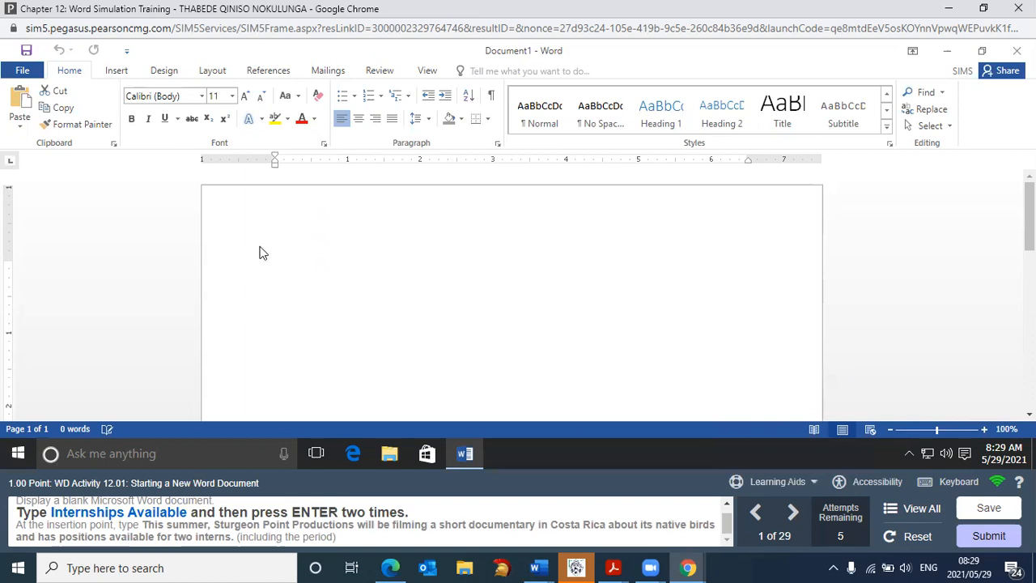
pyautogui.moveTo(285, 257)
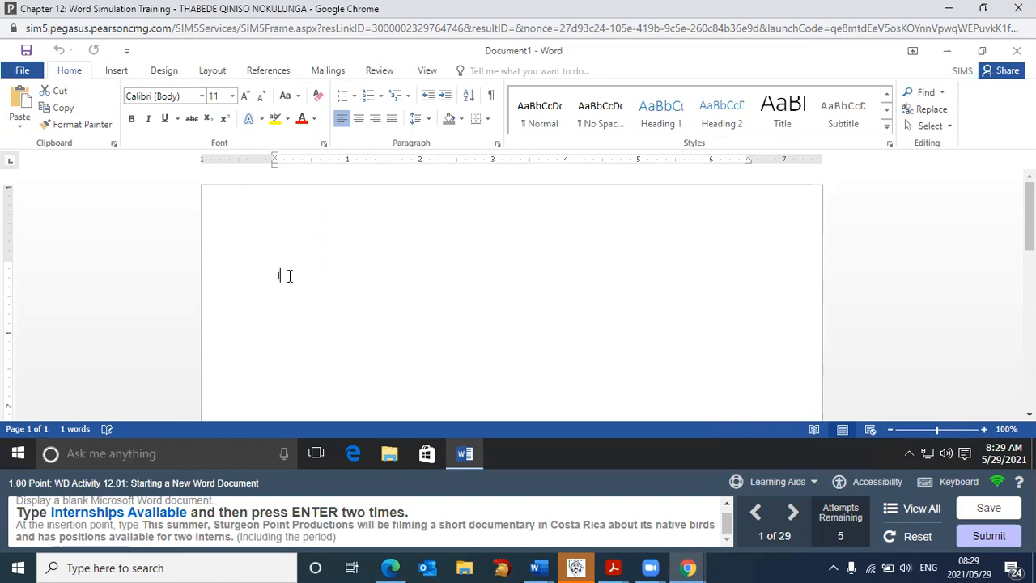
# - Enter 'Internships Available' as the document's first line
pyautogui.write('Inter')
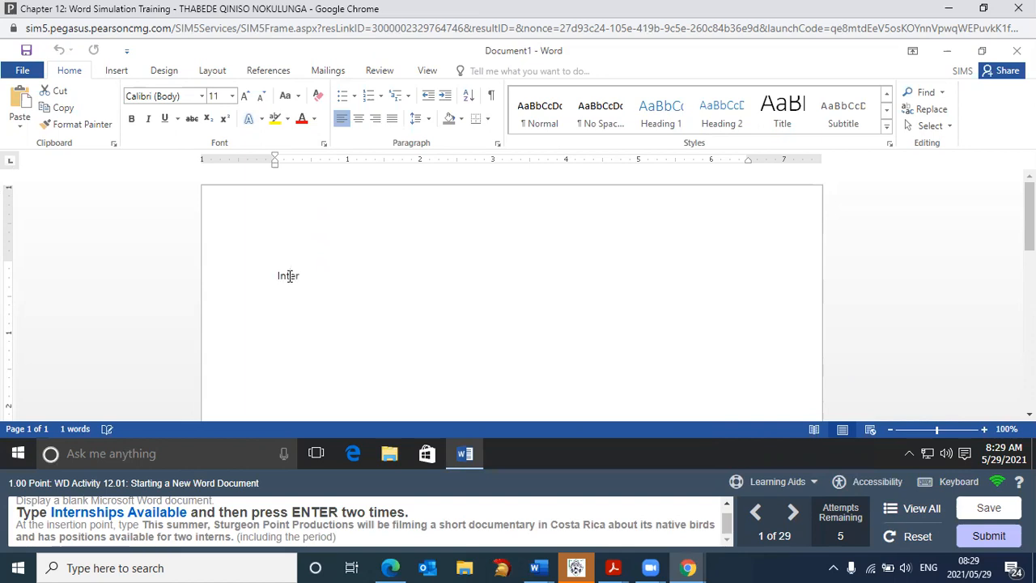
pyautogui.write('Internships Available')
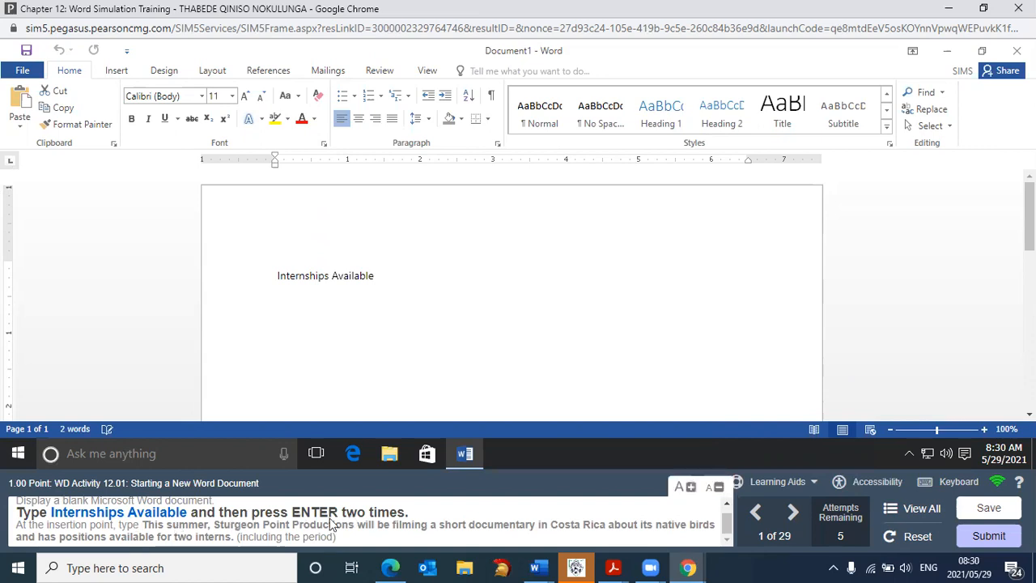
pyautogui.moveTo(418, 518)
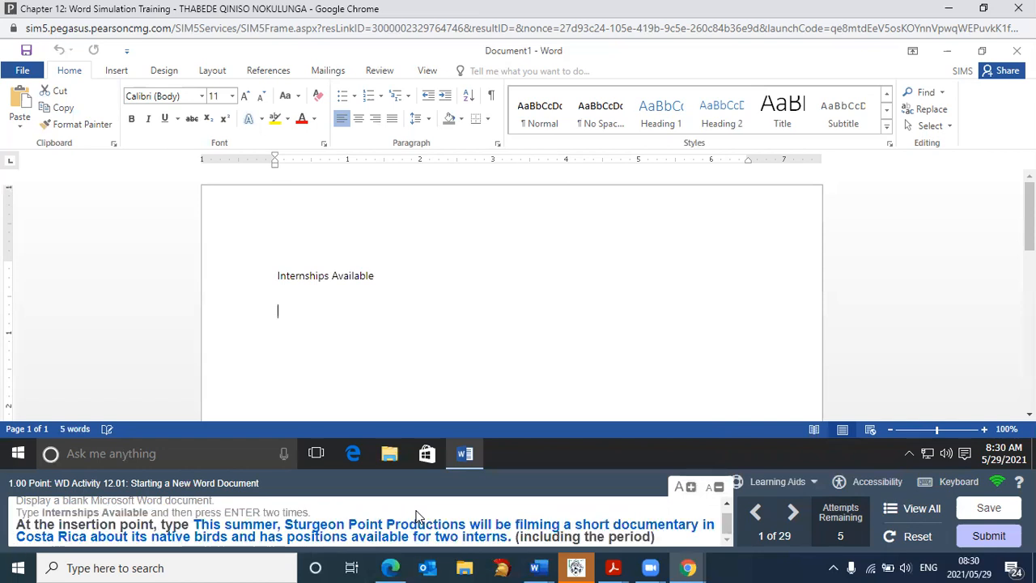
pyautogui.moveTo(184, 525)
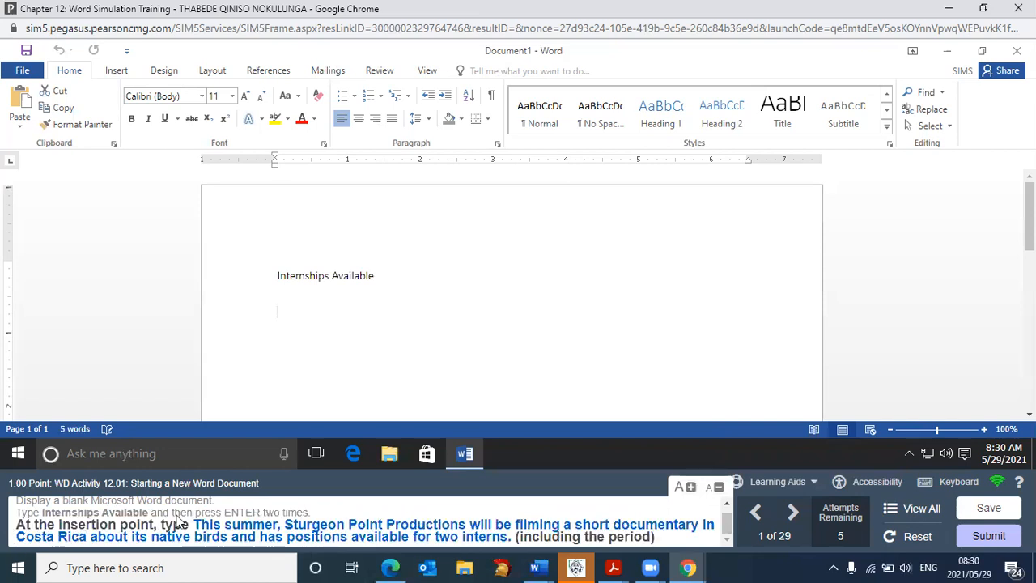
pyautogui.moveTo(343, 526)
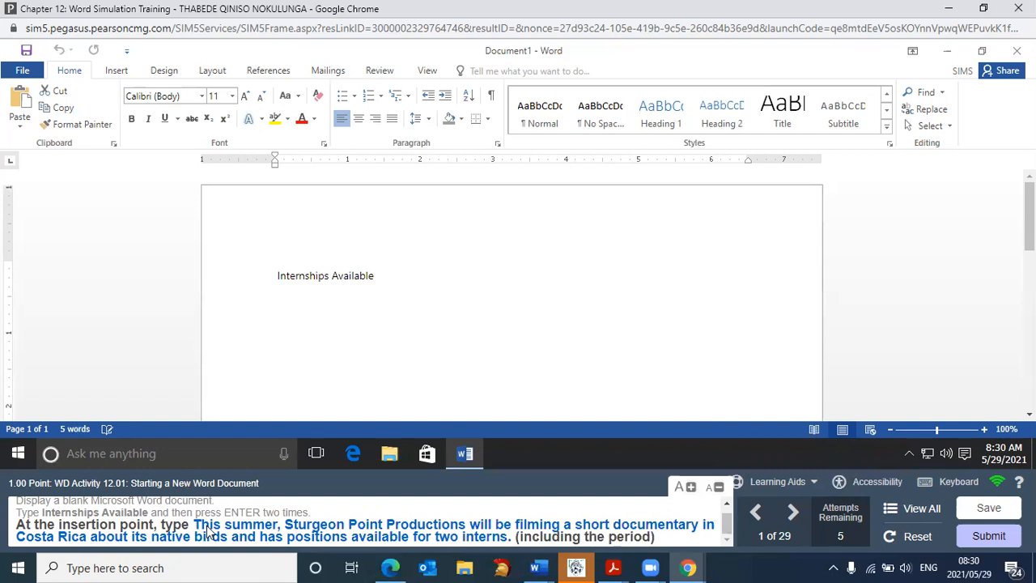
pyautogui.moveTo(544, 528)
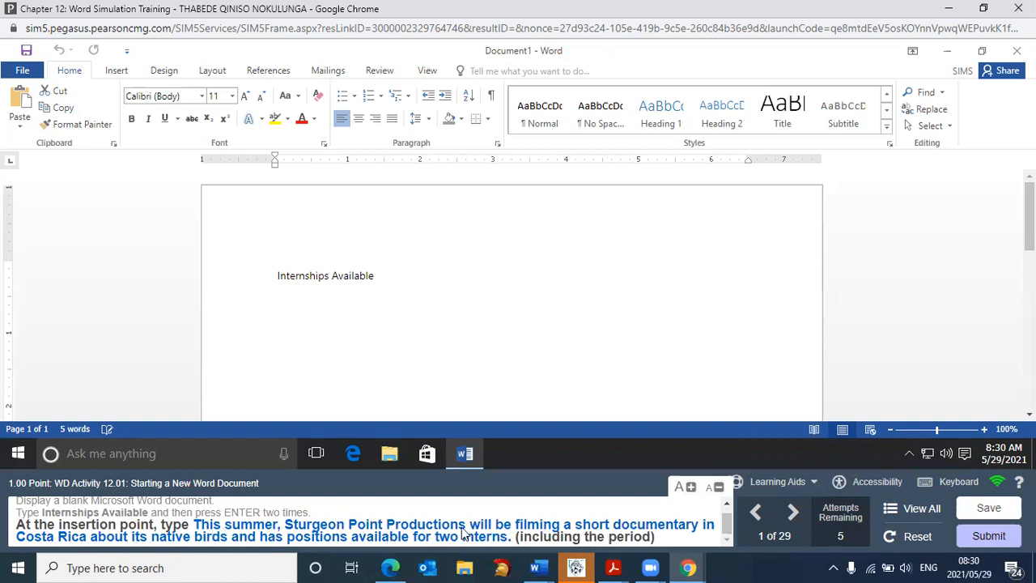
pyautogui.moveTo(235, 468)
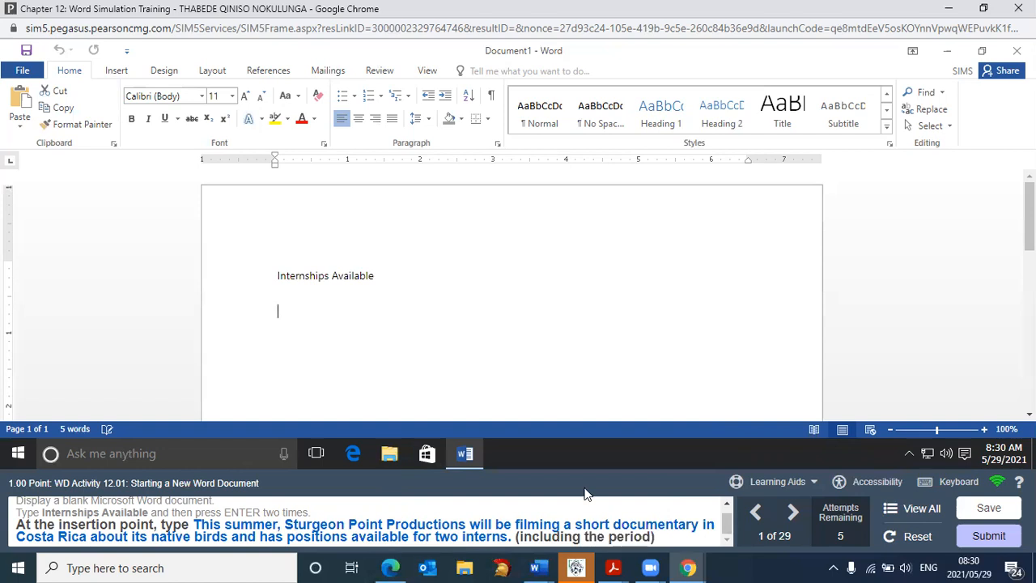
pyautogui.moveTo(812, 483)
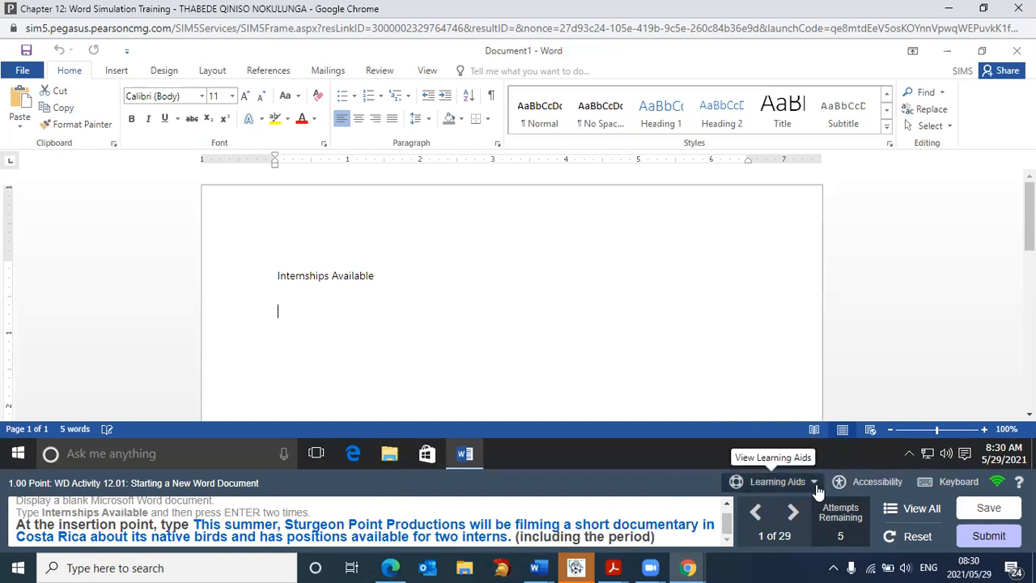
# - Turn on Practice to show the Sturgeon Point Productions sentence hint
pyautogui.click(777, 482)
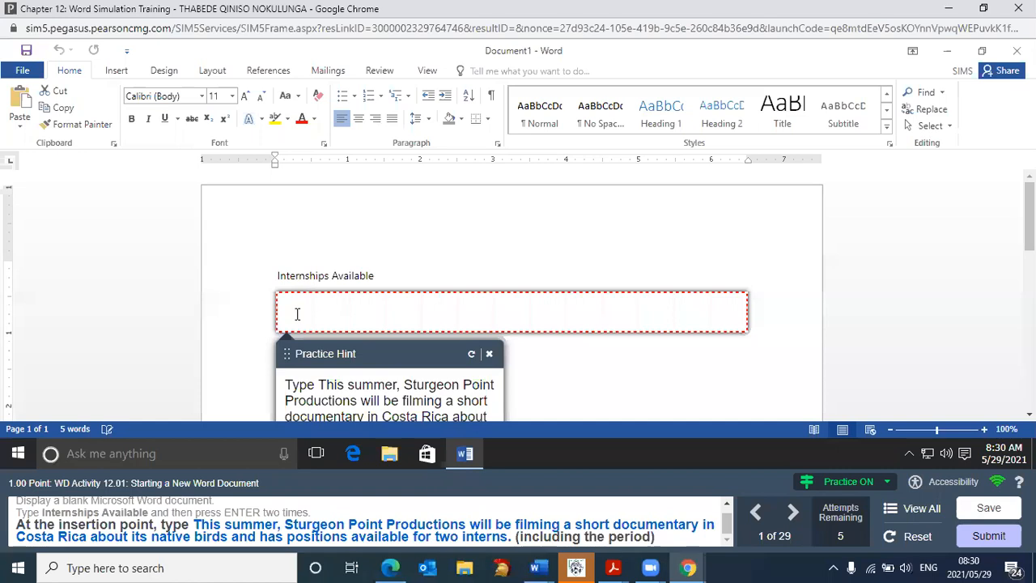
pyautogui.moveTo(301, 317)
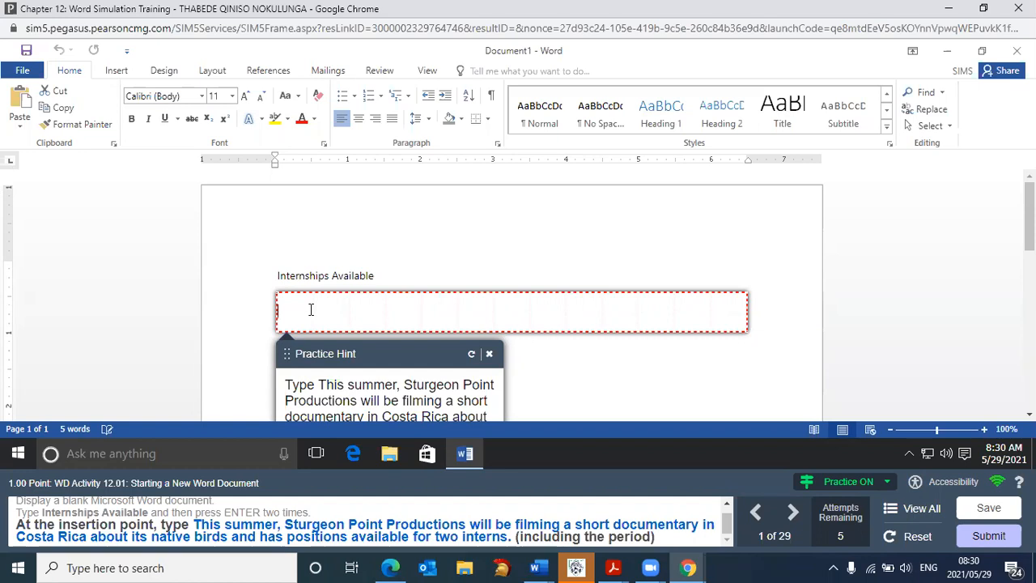
pyautogui.moveTo(314, 315)
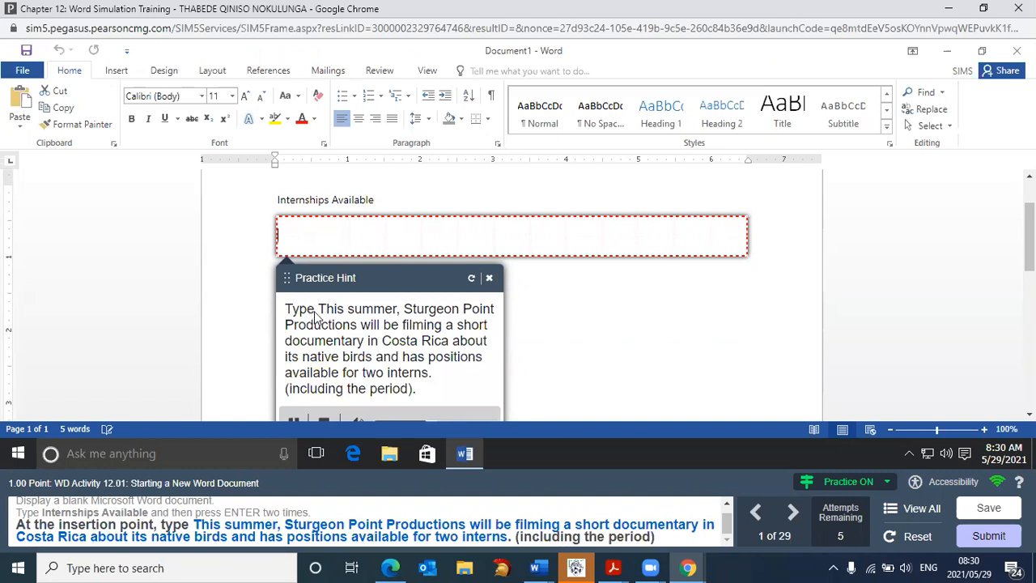
pyautogui.moveTo(385, 357)
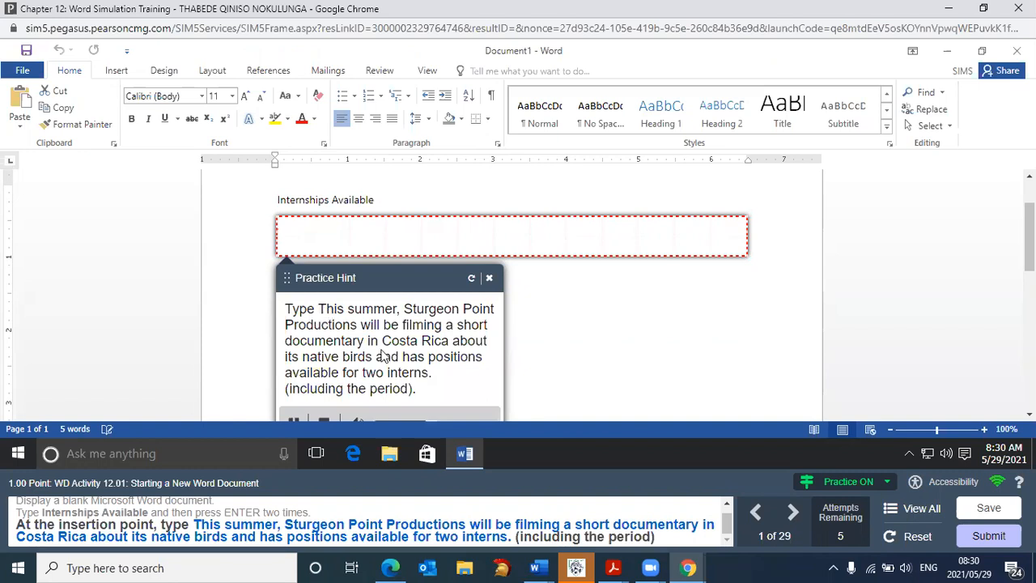
pyautogui.moveTo(563, 276)
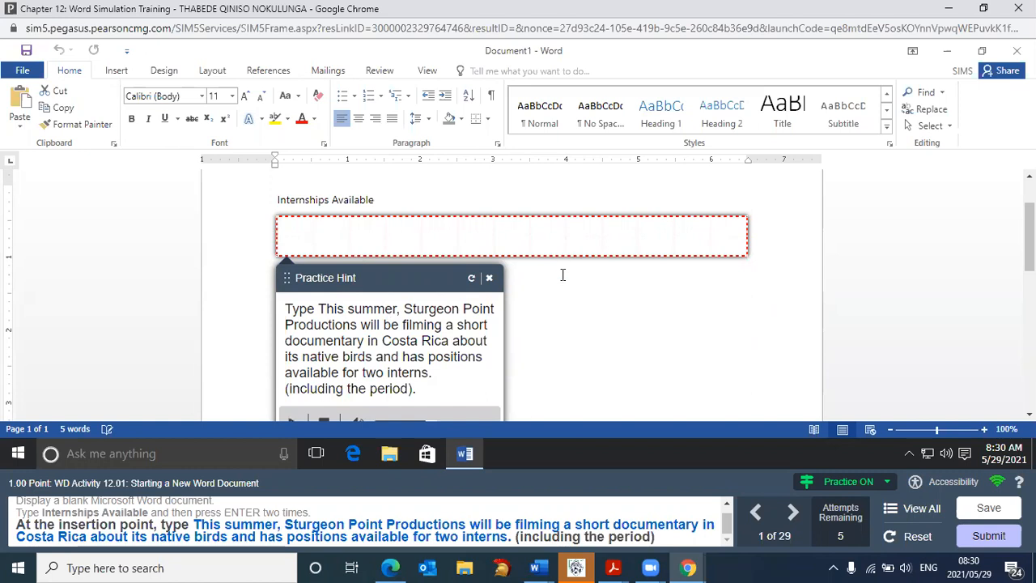
pyautogui.moveTo(350, 324)
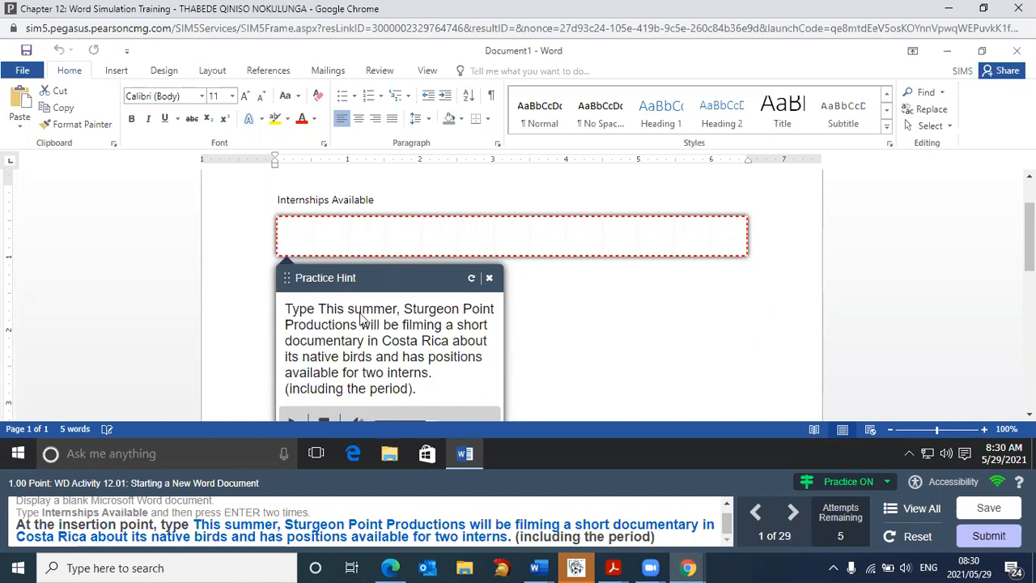
pyautogui.moveTo(346, 340)
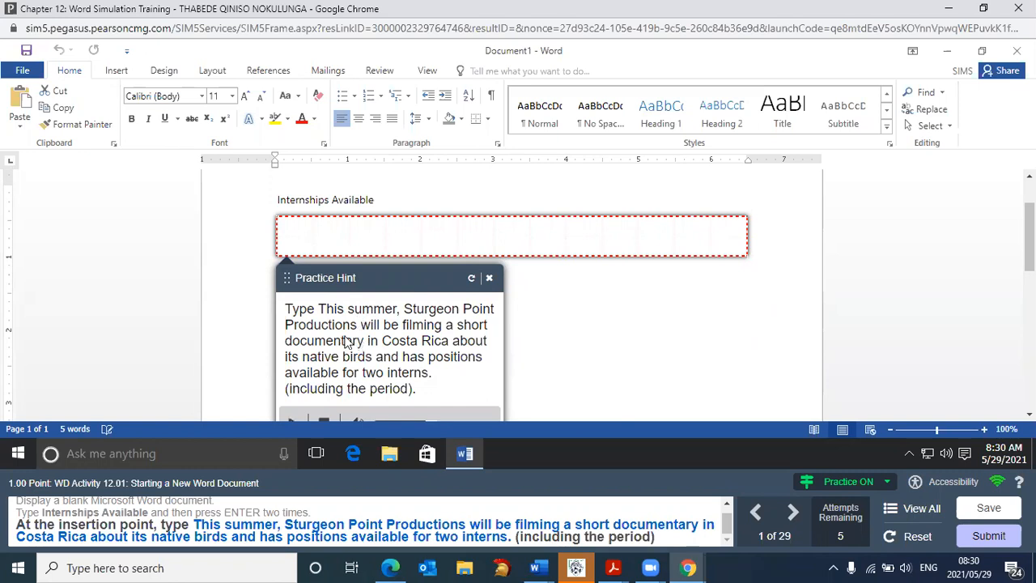
pyautogui.moveTo(452, 324)
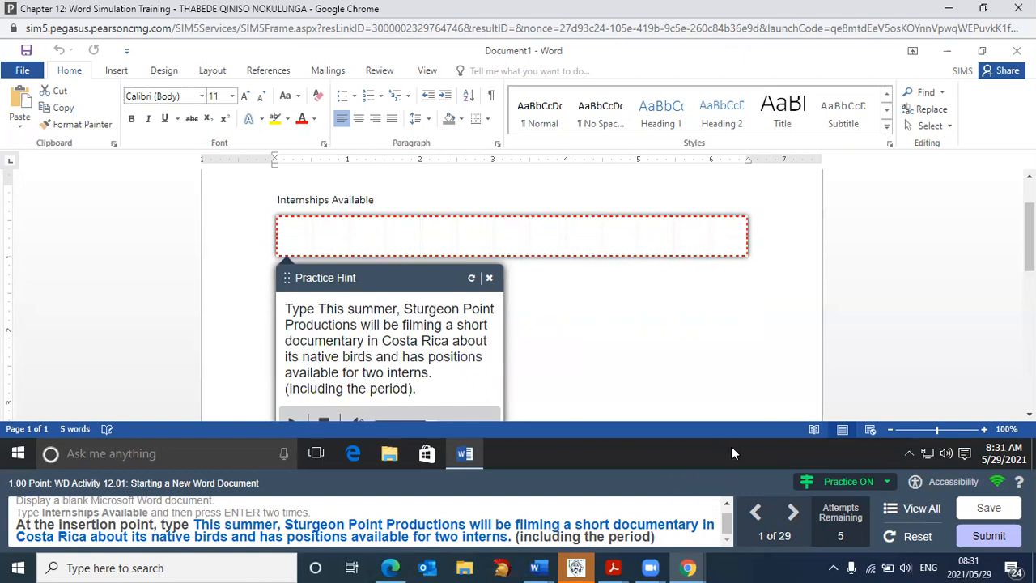
pyautogui.moveTo(638, 382)
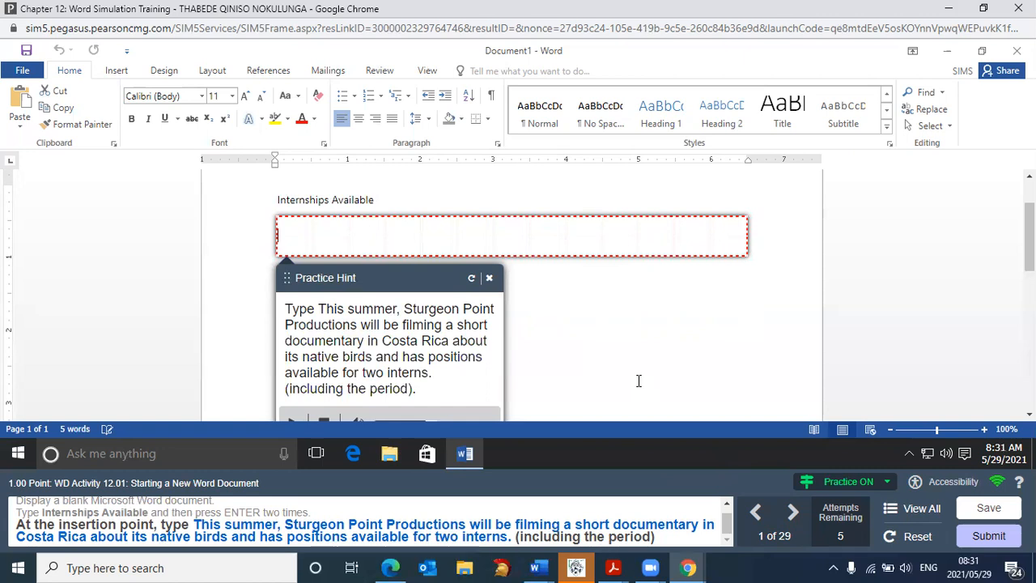
pyautogui.moveTo(639, 381)
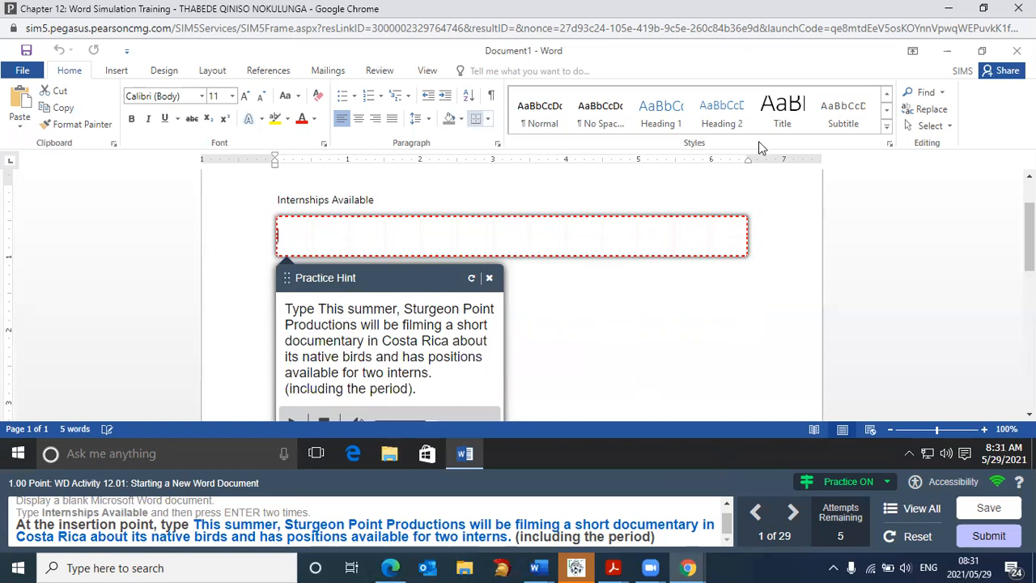
pyautogui.moveTo(431, 358)
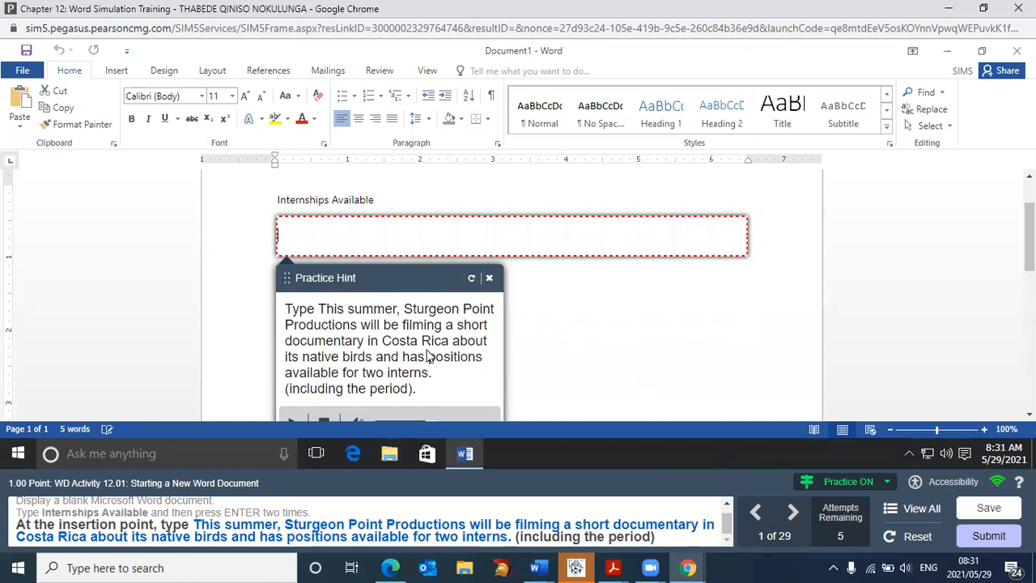
pyautogui.moveTo(427, 343)
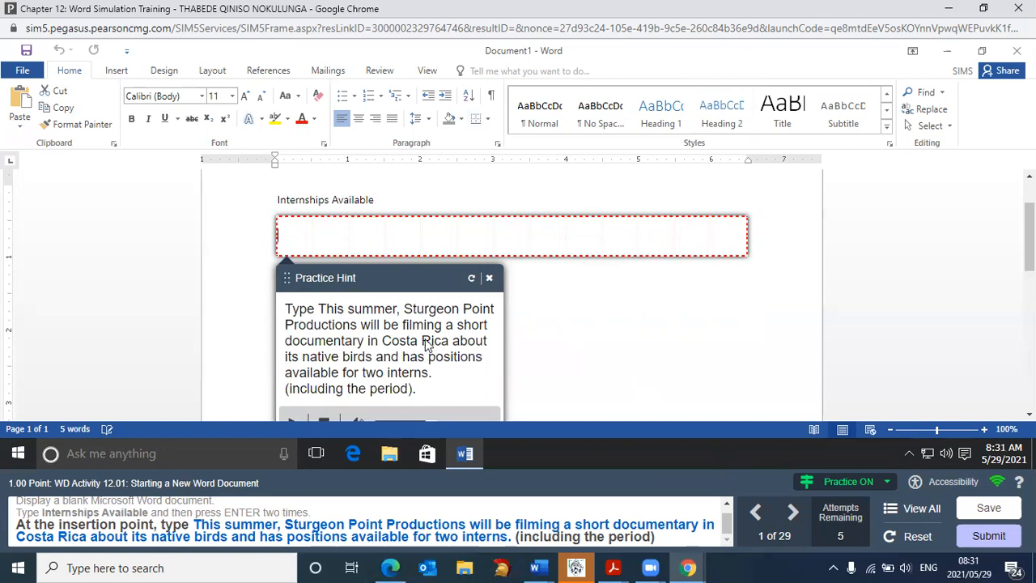